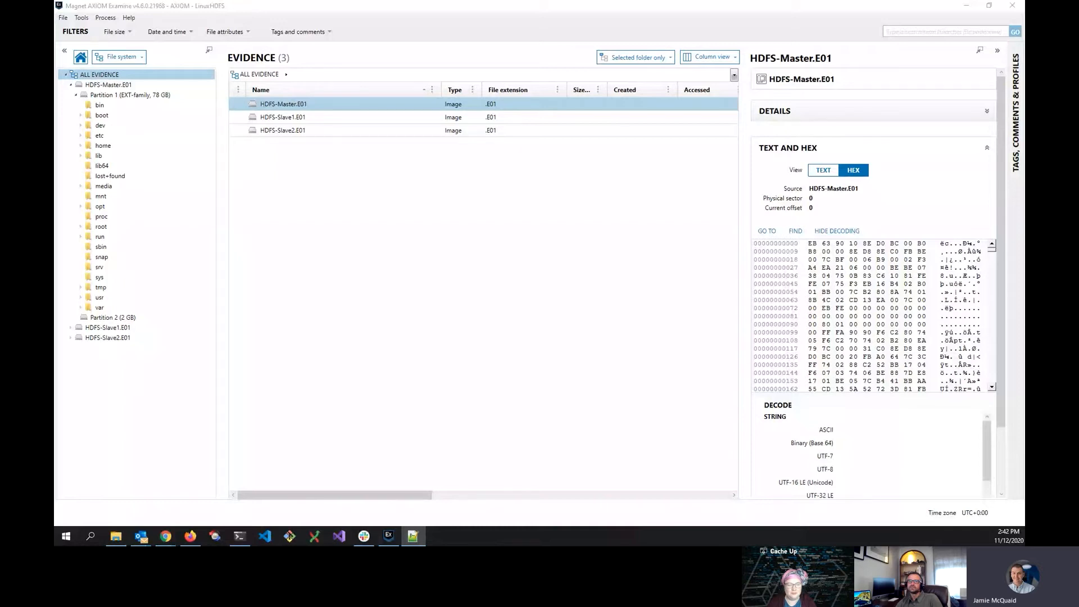
{"action": "mouse_move", "coordinate": [516, 222]}
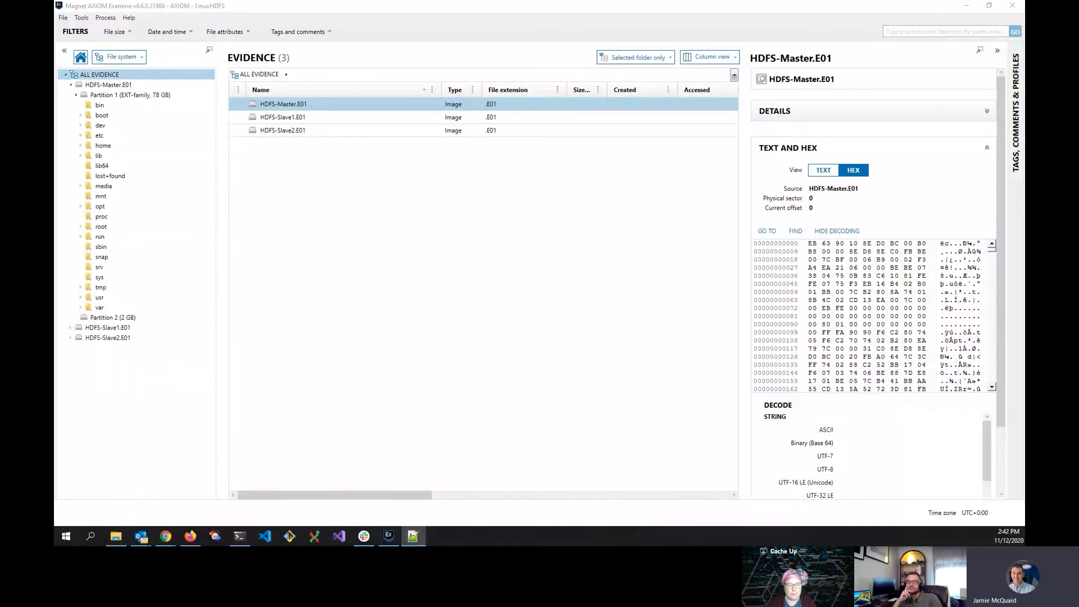
{"action": "left_click", "coordinate": [943, 31]}
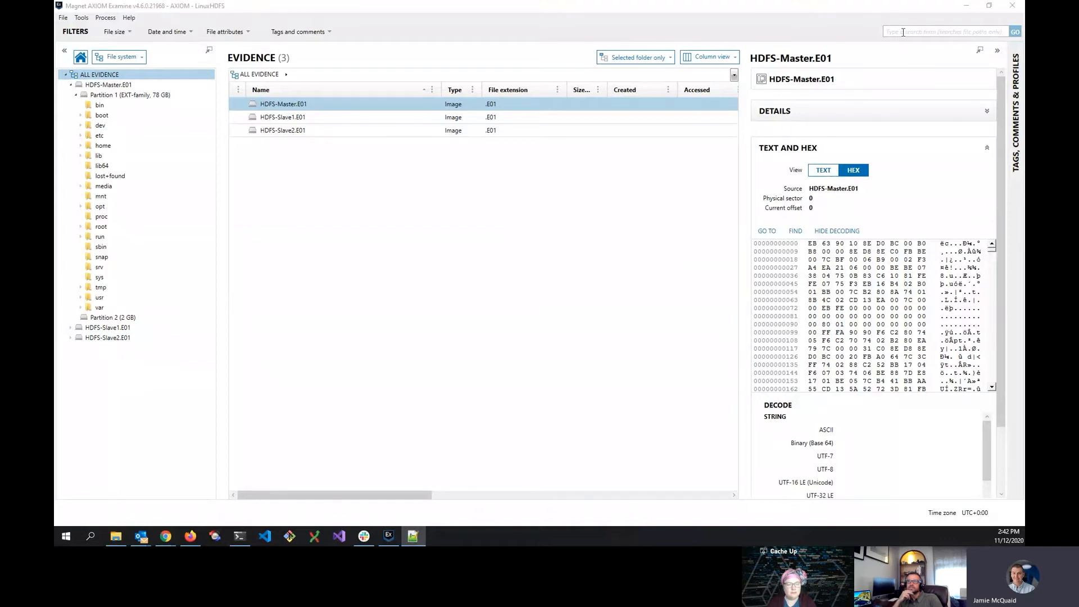
{"action": "type", "text": "1073741825"}
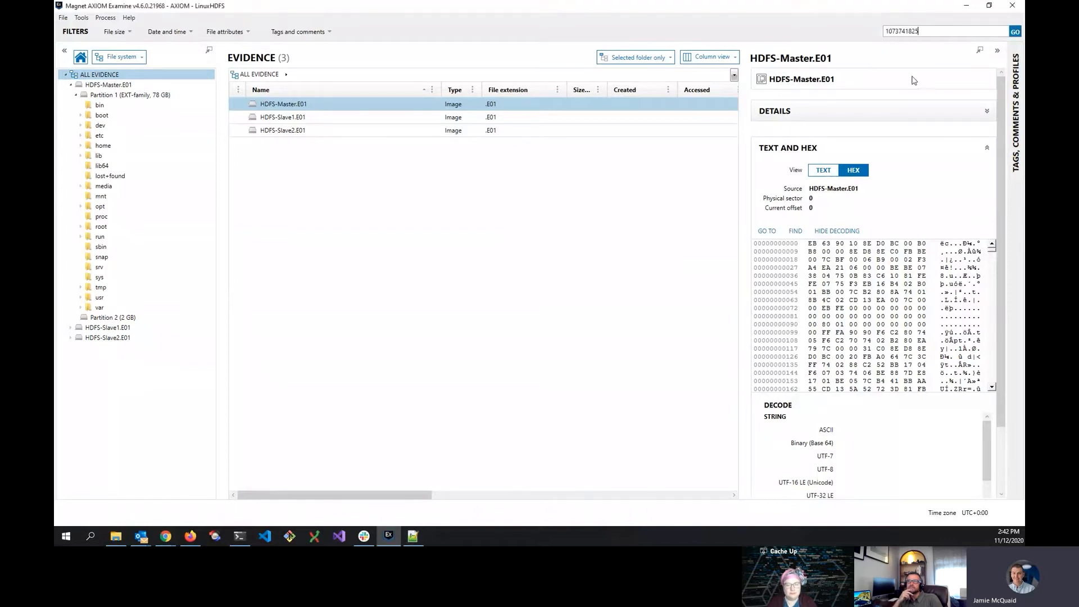
{"action": "left_click", "coordinate": [1014, 31]}
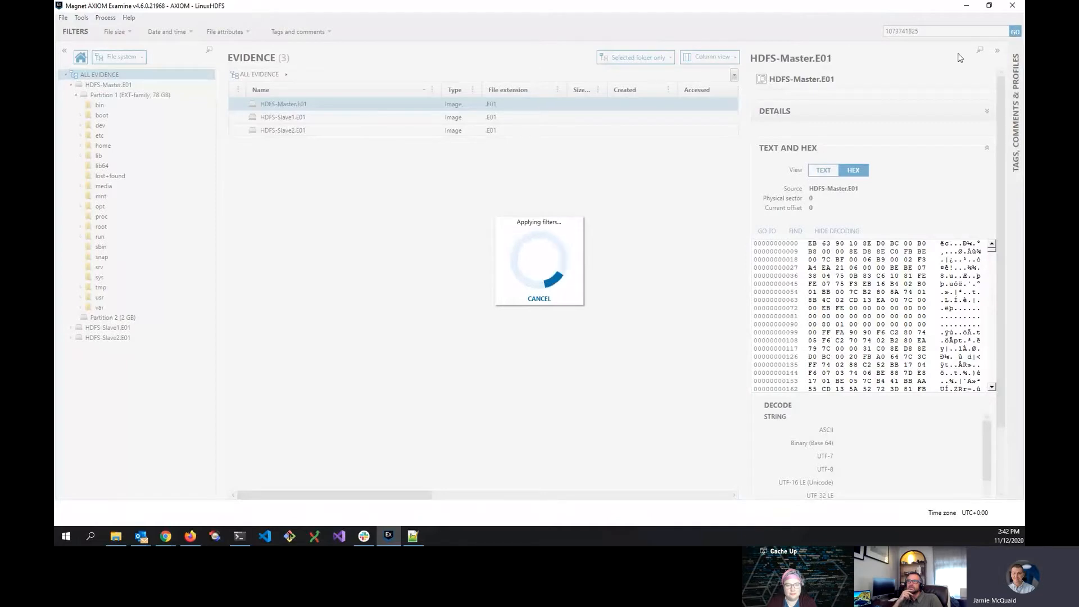
Step: Widen the search scope from the selected folder to all subfolders
{"action": "left_click", "coordinate": [1014, 32]}
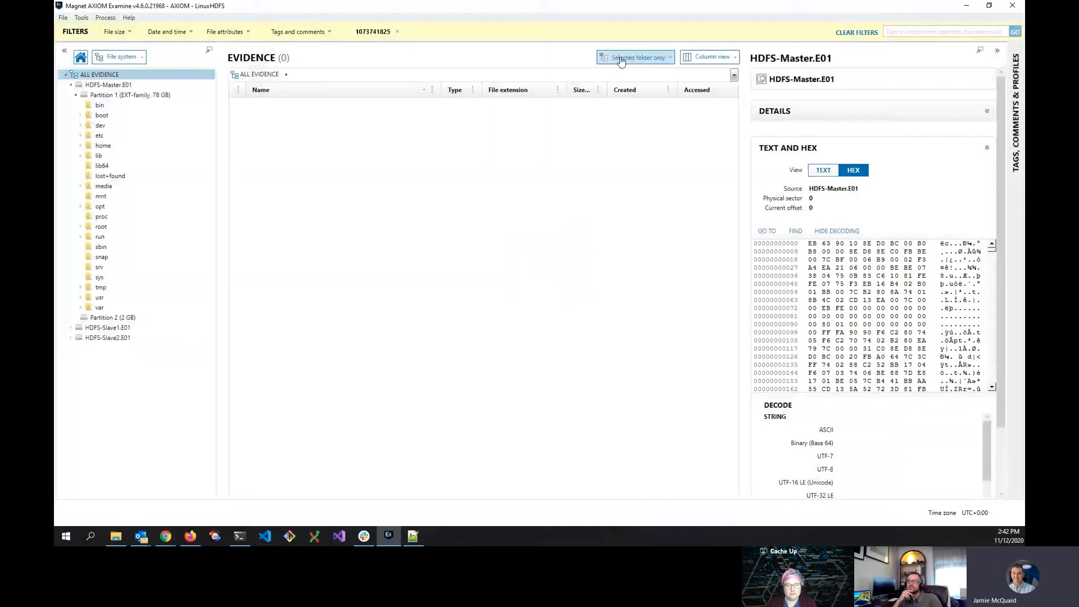
{"action": "left_click", "coordinate": [638, 57]}
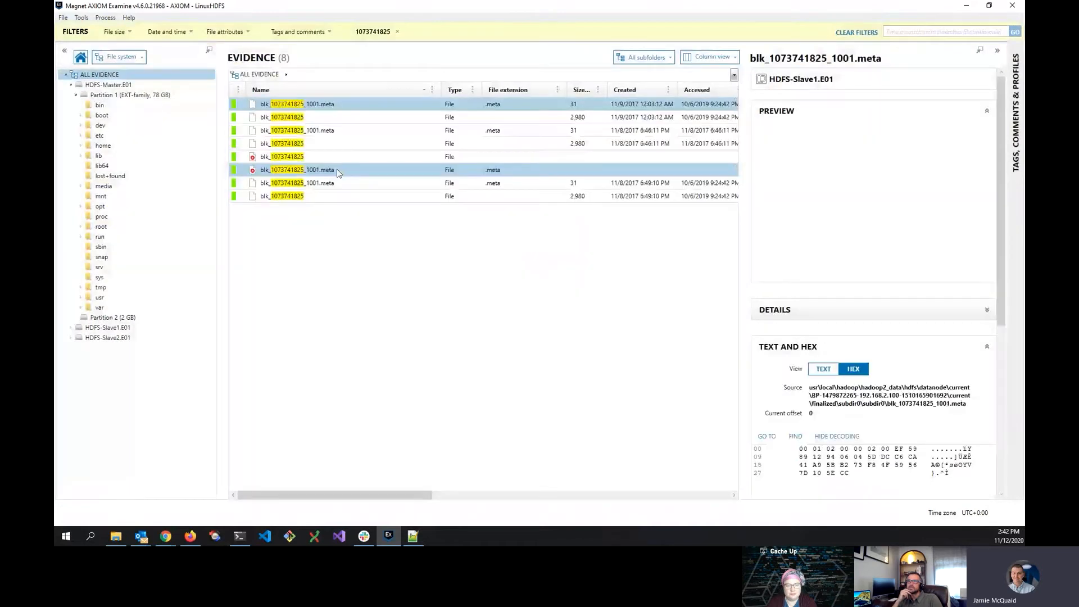
{"action": "left_click", "coordinate": [296, 115]}
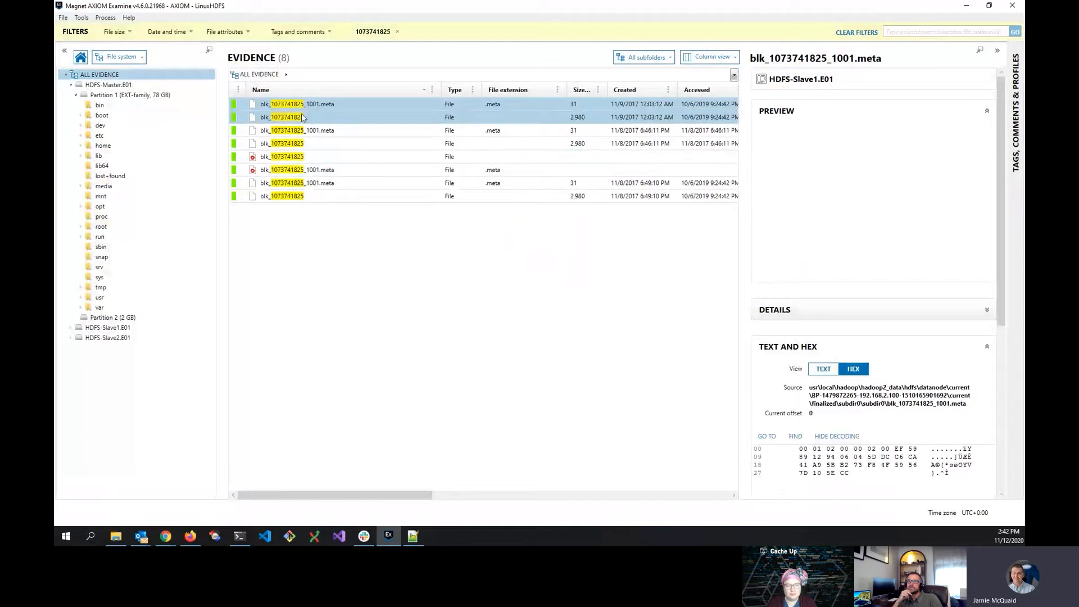
{"action": "left_click", "coordinate": [282, 130]}
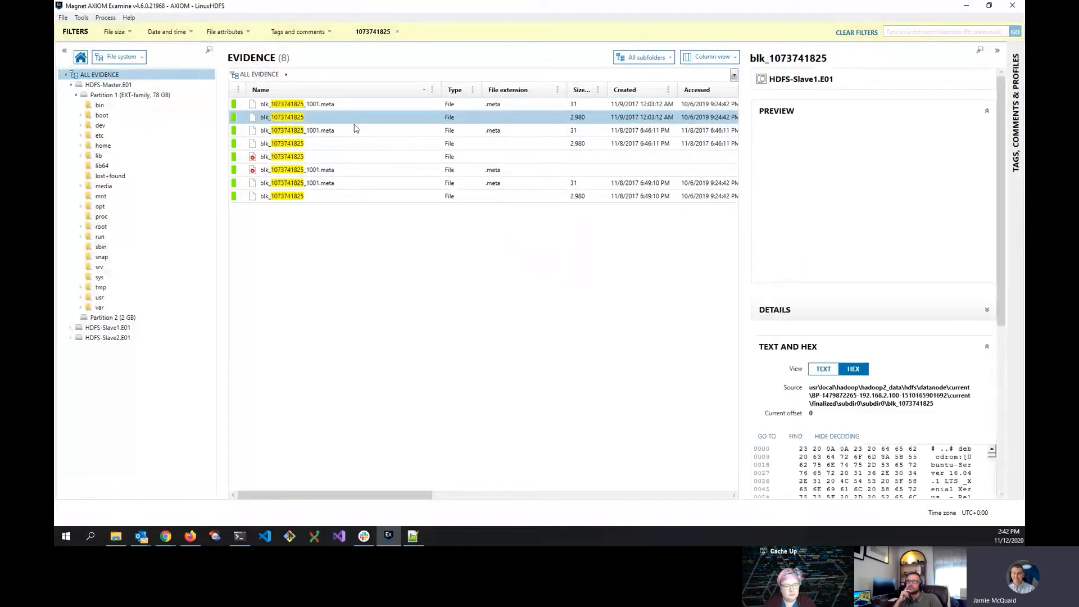
{"action": "left_click", "coordinate": [295, 169]}
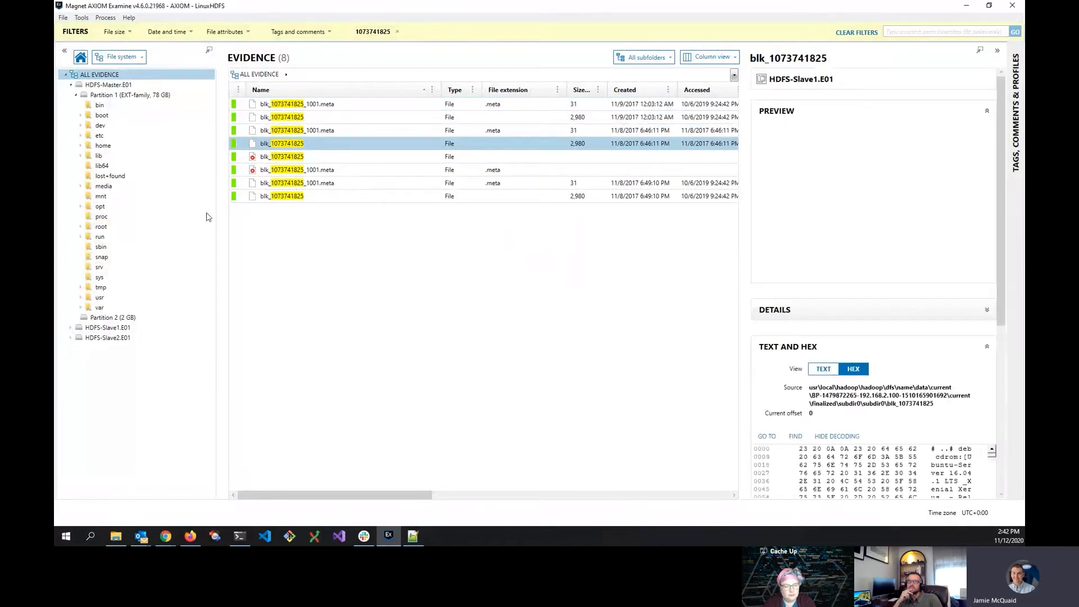
{"action": "left_click", "coordinate": [282, 143]}
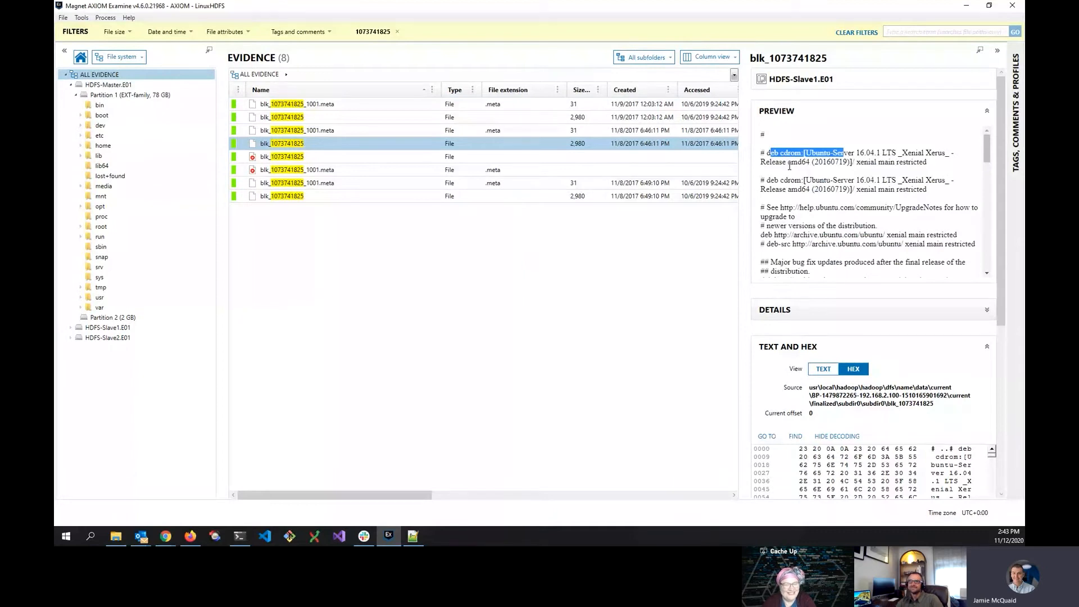
{"action": "scroll", "scroll_direction": "down", "scroll_amount": 3}
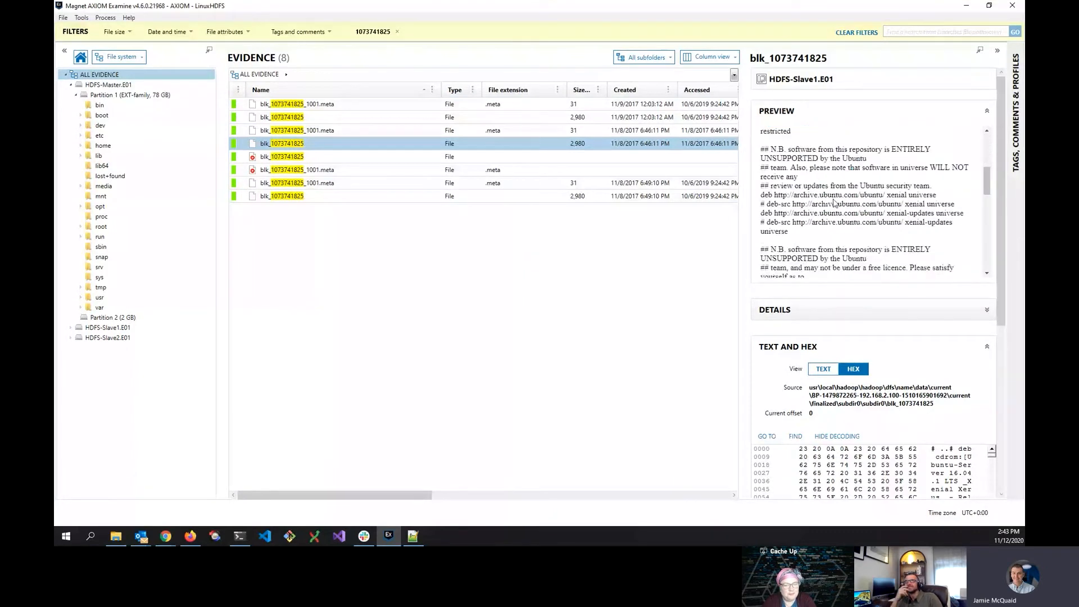
{"action": "scroll", "scroll_direction": "down", "scroll_amount": 3}
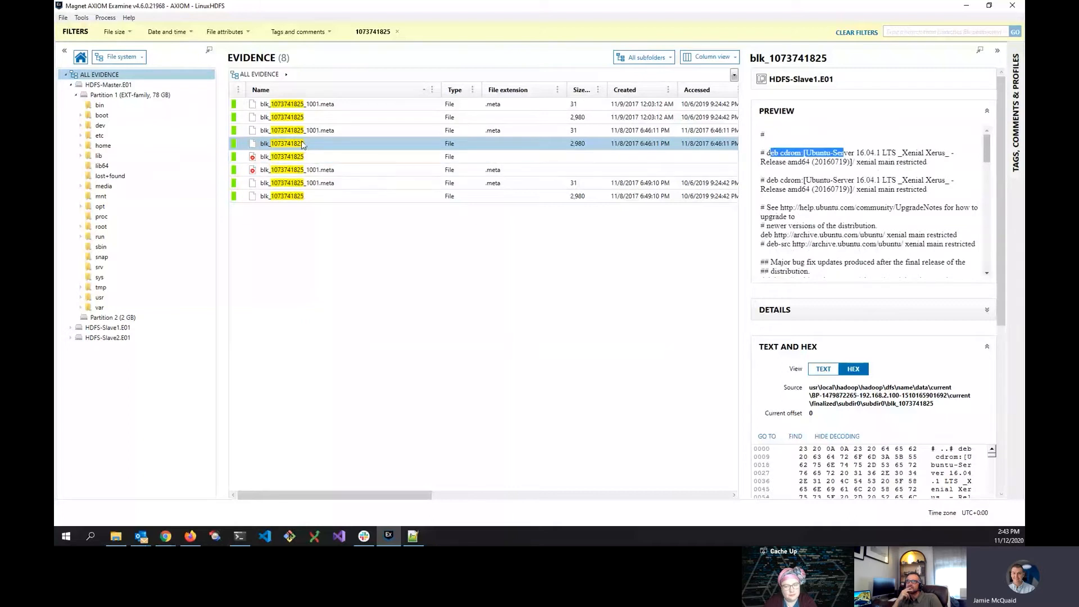
{"action": "scroll", "scroll_direction": "down", "scroll_amount": 3}
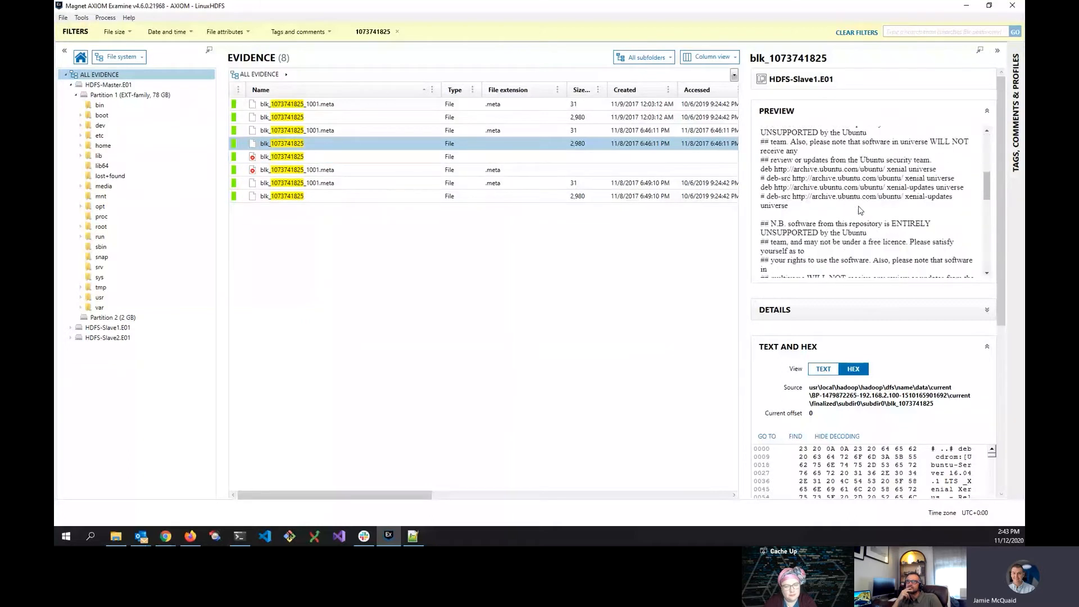
{"action": "scroll", "scroll_direction": "down", "scroll_amount": 3}
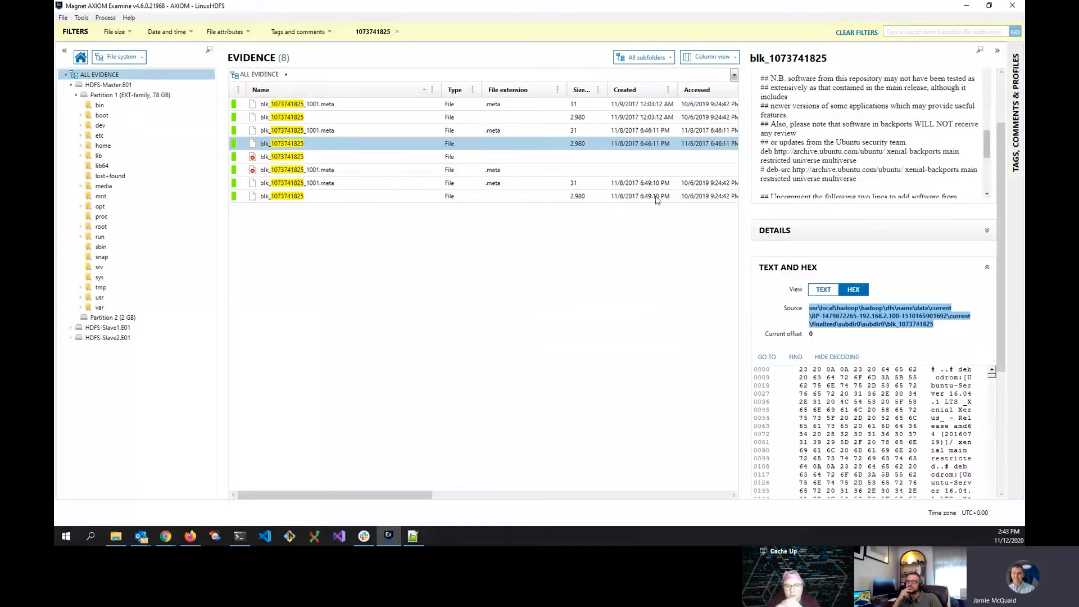
{"action": "left_click", "coordinate": [296, 117]}
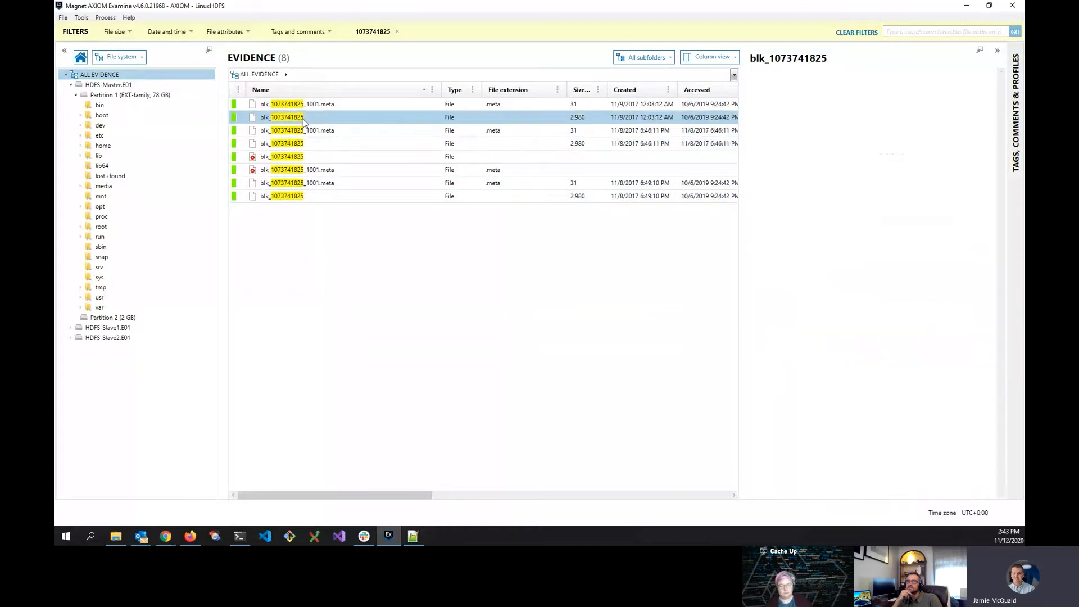
{"action": "left_click", "coordinate": [282, 116]}
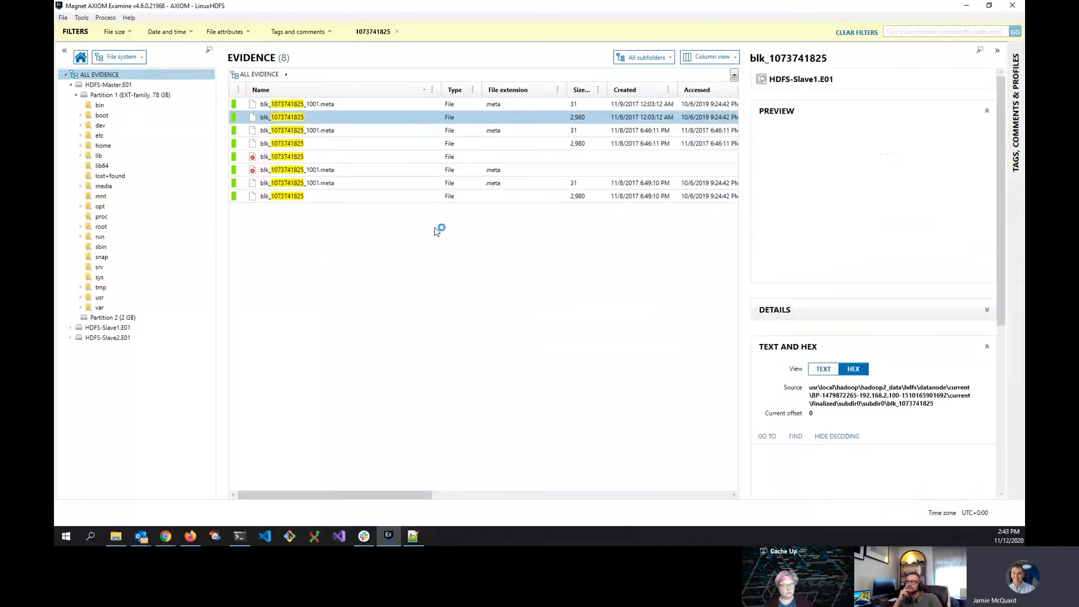
{"action": "left_click", "coordinate": [282, 117]}
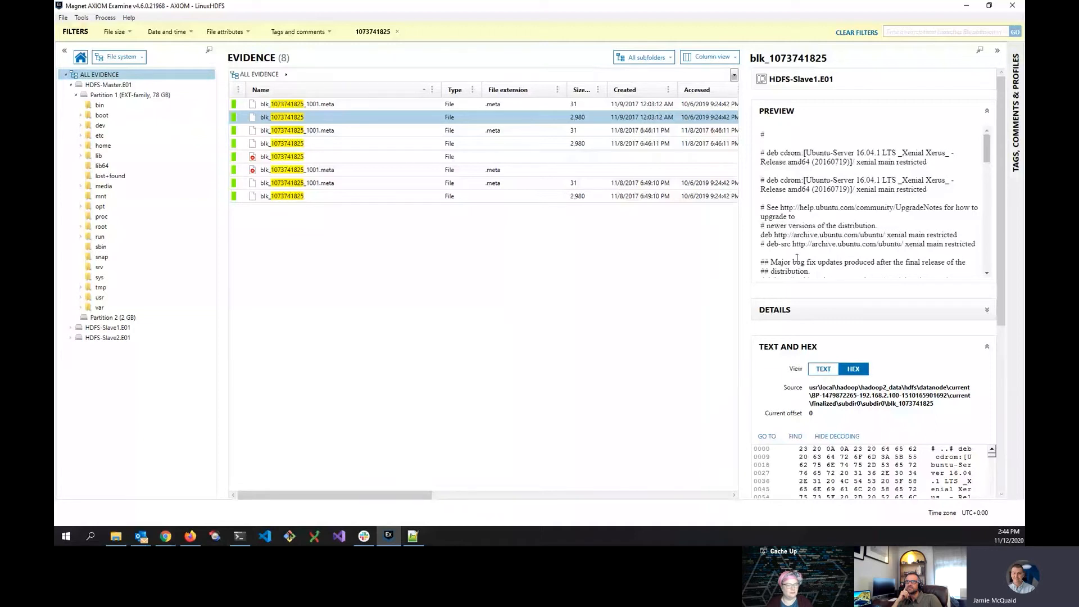
{"action": "mouse_move", "coordinate": [369, 242]}
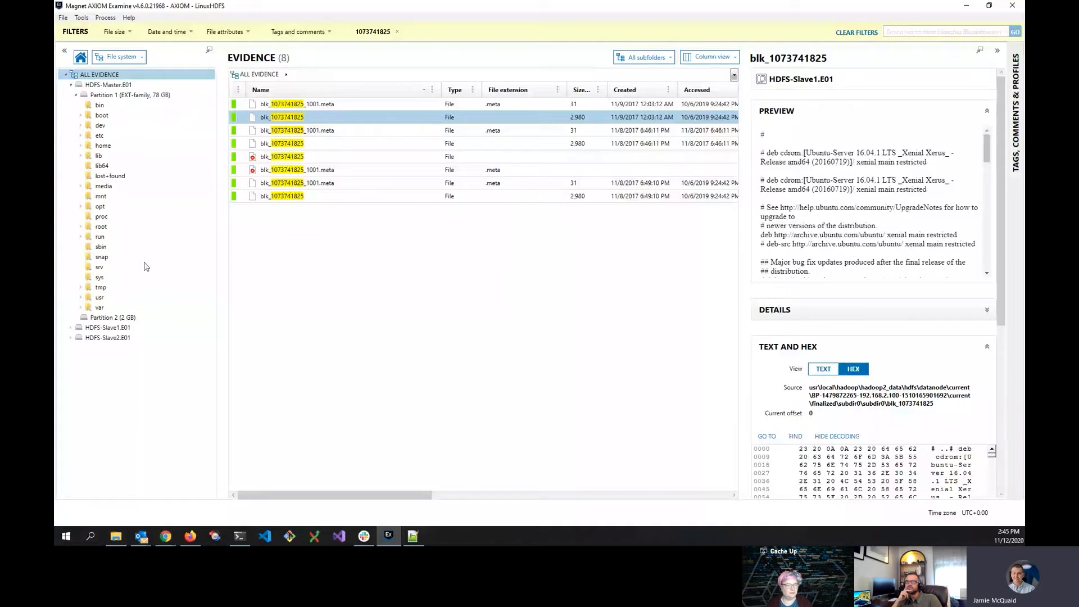
{"action": "mouse_move", "coordinate": [671, 23]}
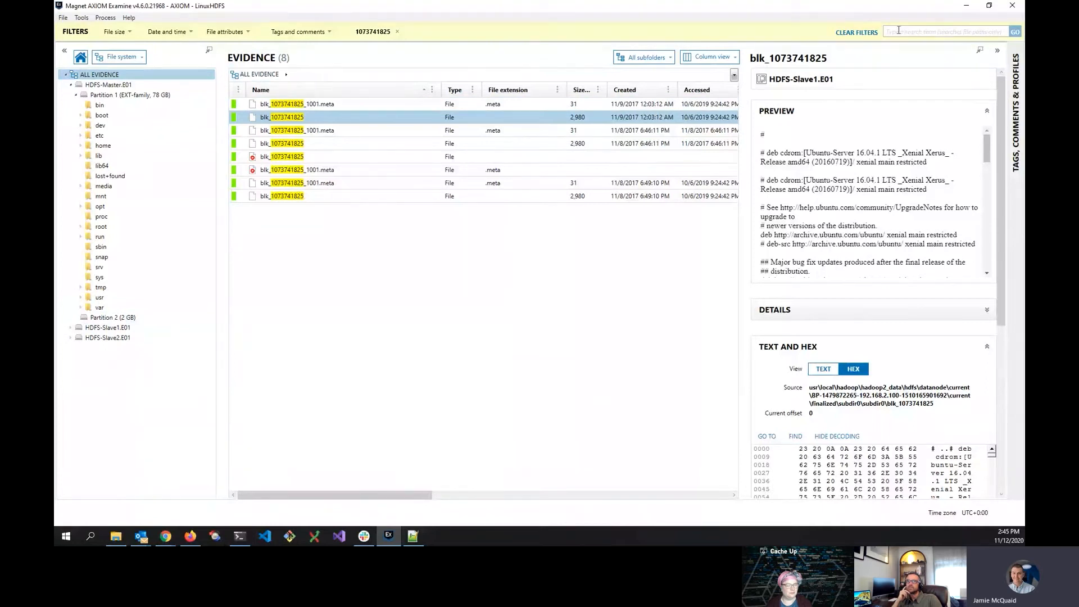
Step: Search the evidence for 'ed' to list the eleven edits_ log files
{"action": "type", "text": "edits"}
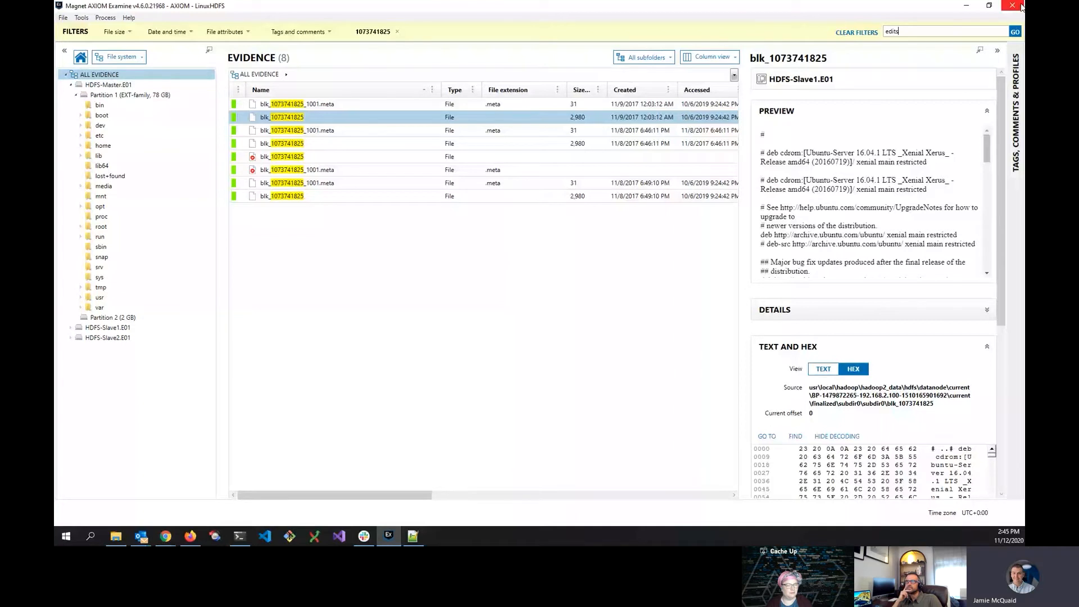
{"action": "left_click", "coordinate": [1014, 32]}
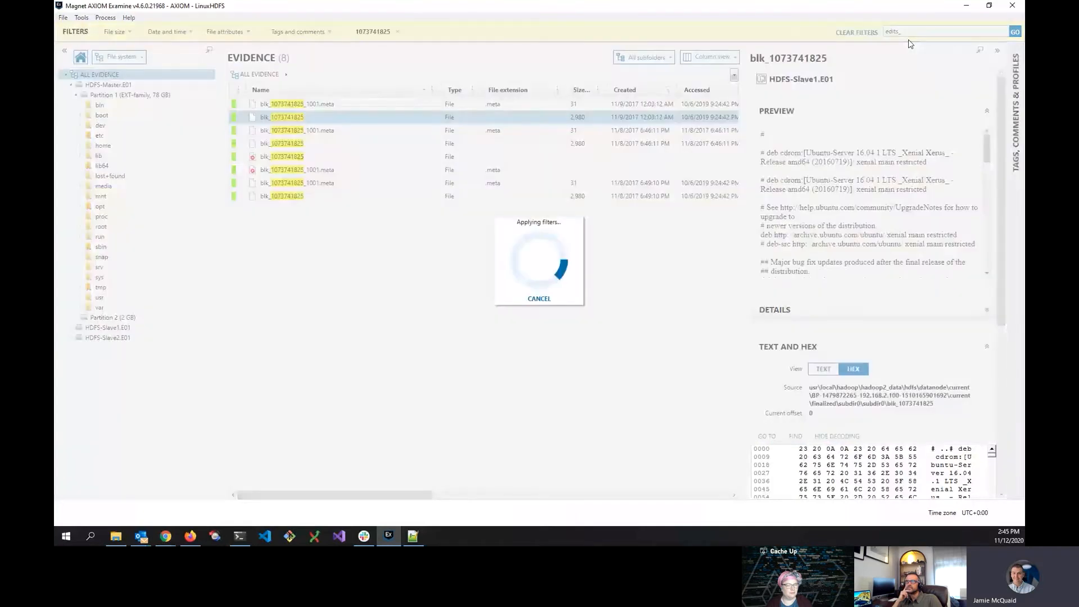
{"action": "left_click", "coordinate": [1014, 32]}
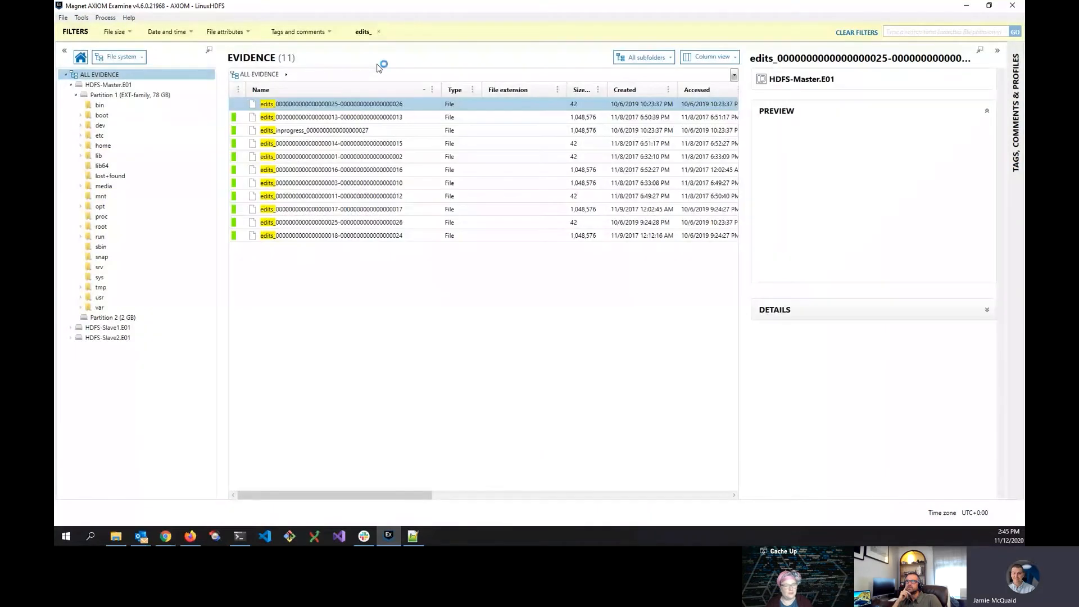
Step: Step through the edits files, ending on the one covering transactions 18 to 24 in Text and Hex
{"action": "left_click", "coordinate": [330, 156]}
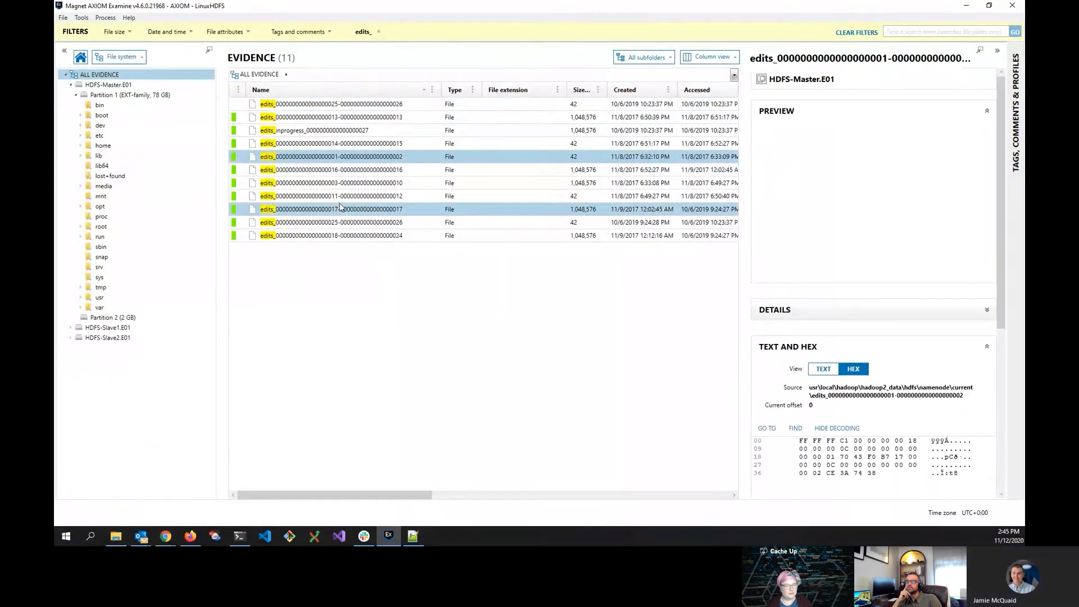
{"action": "left_click", "coordinate": [331, 222]}
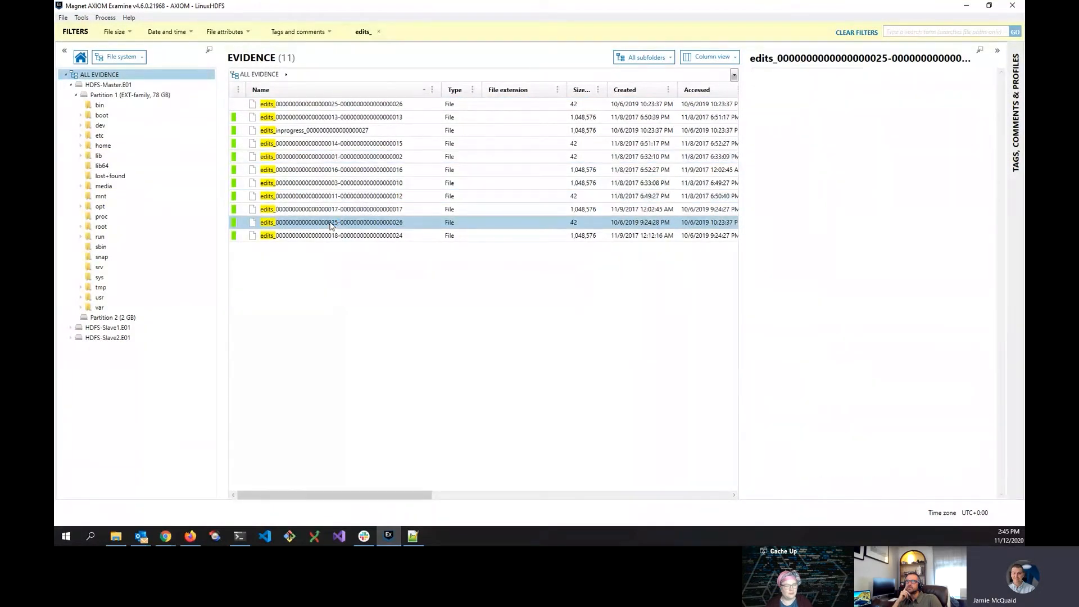
{"action": "left_click", "coordinate": [330, 196]}
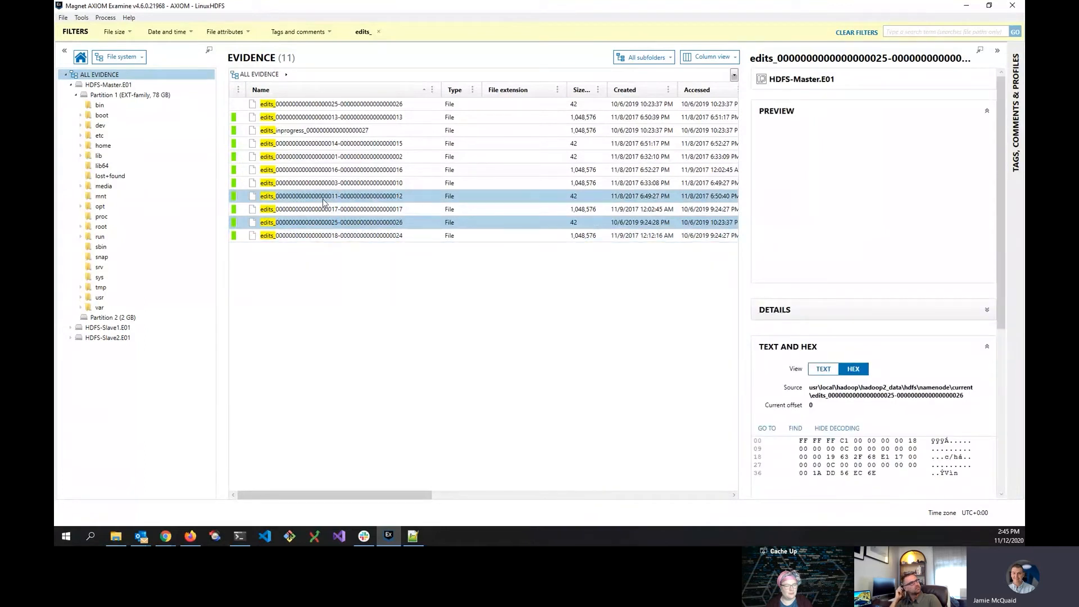
{"action": "left_click", "coordinate": [331, 131]}
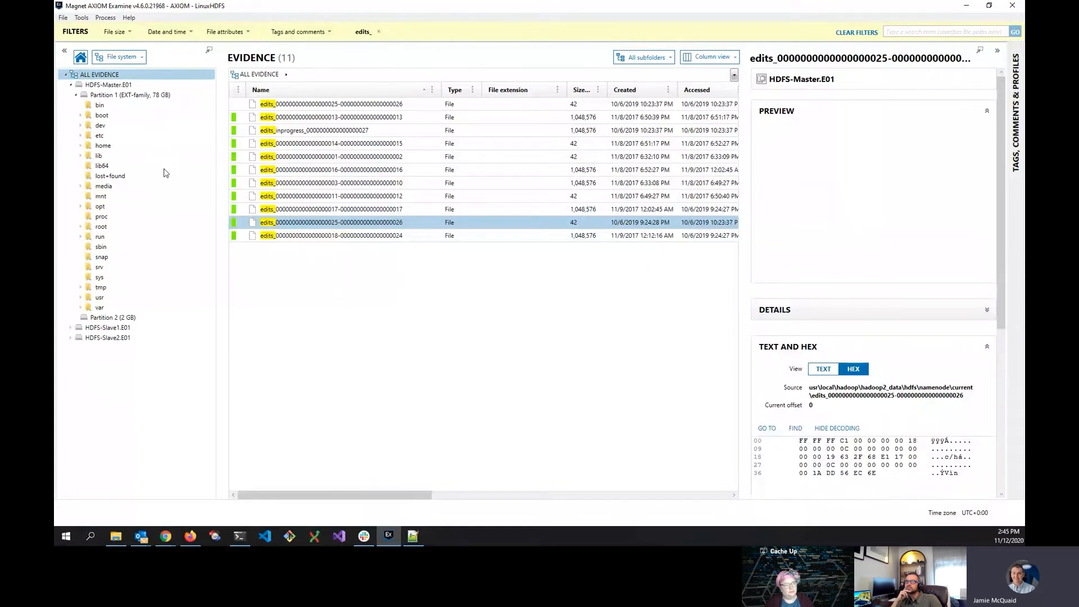
{"action": "left_click", "coordinate": [330, 235]}
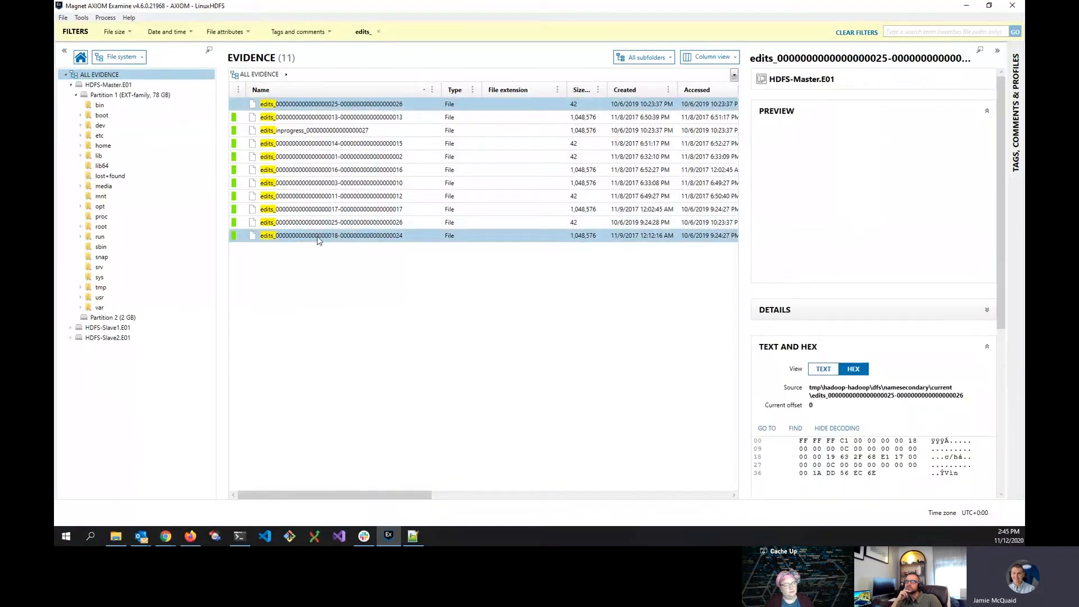
{"action": "left_click", "coordinate": [331, 235]}
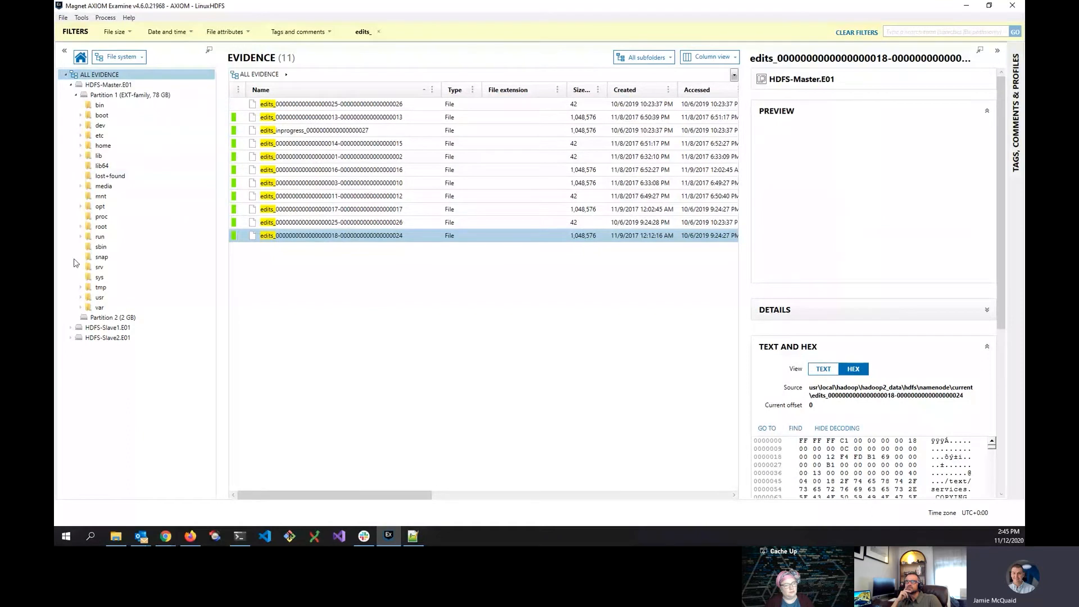
Step: Expand the tree to usr/local/hadoop/hadoop2_data/hdfs/namenode/current and show its 20 files
{"action": "left_click", "coordinate": [81, 297]}
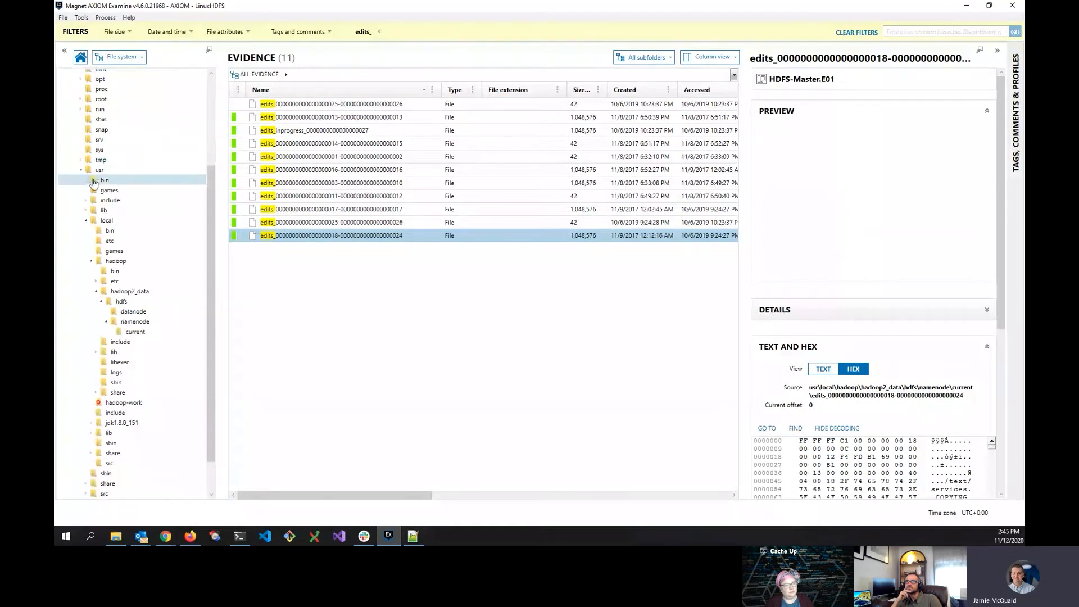
{"action": "left_click", "coordinate": [133, 312]}
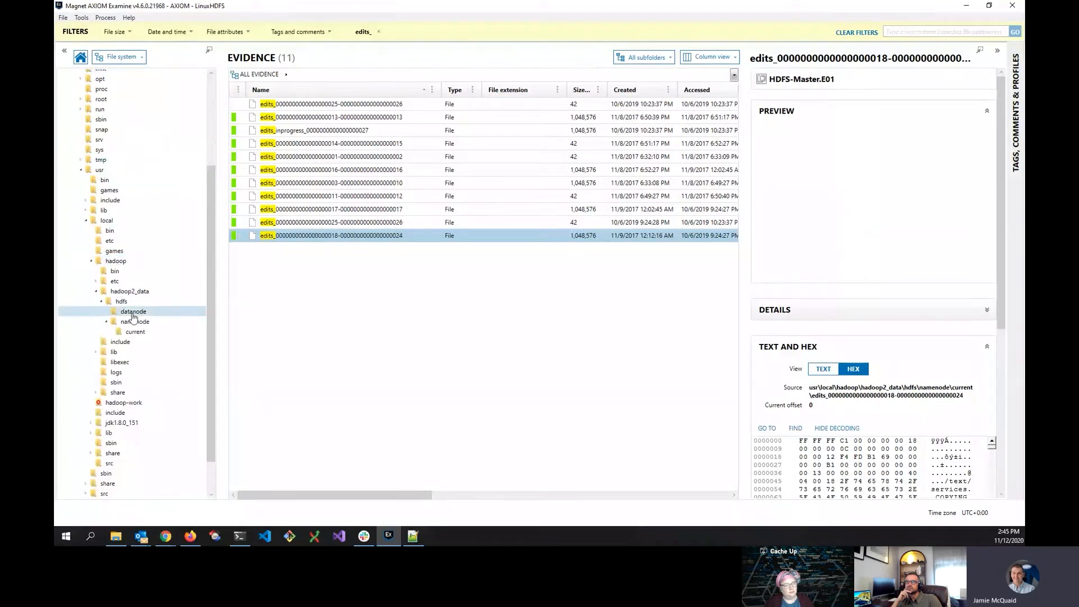
{"action": "left_click", "coordinate": [135, 332]}
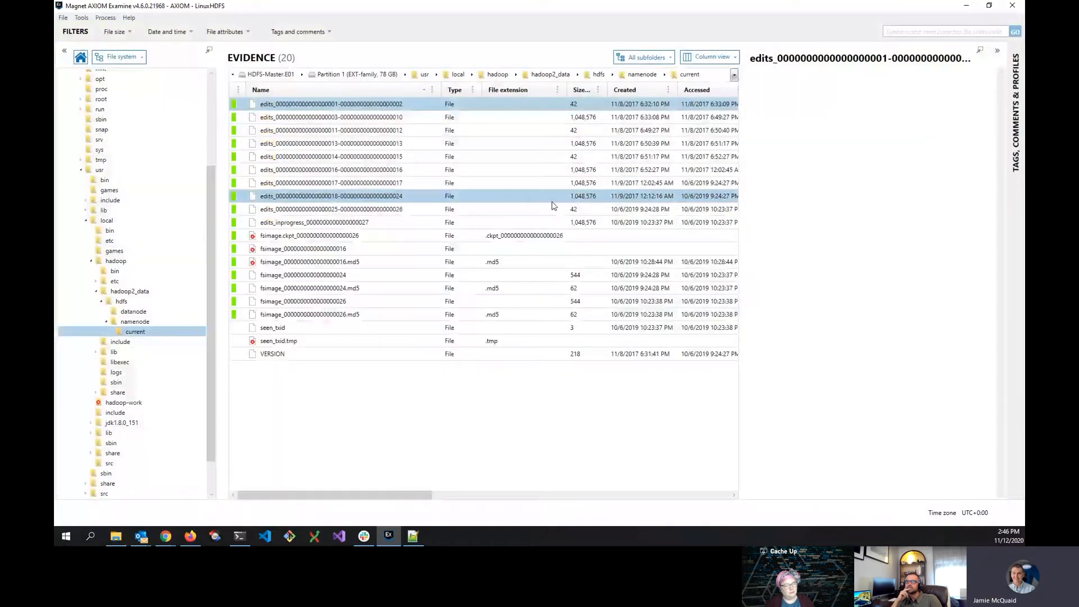
Step: Preview several edits files in the folder, including the in-progress one, then return to the first
{"action": "left_click", "coordinate": [344, 222]}
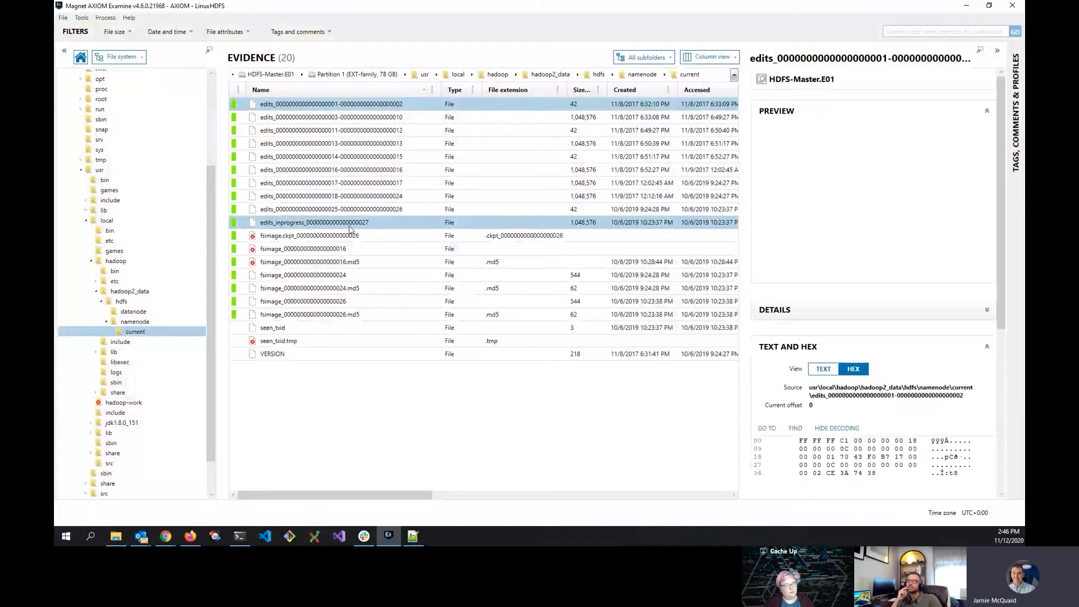
{"action": "left_click", "coordinate": [310, 314]}
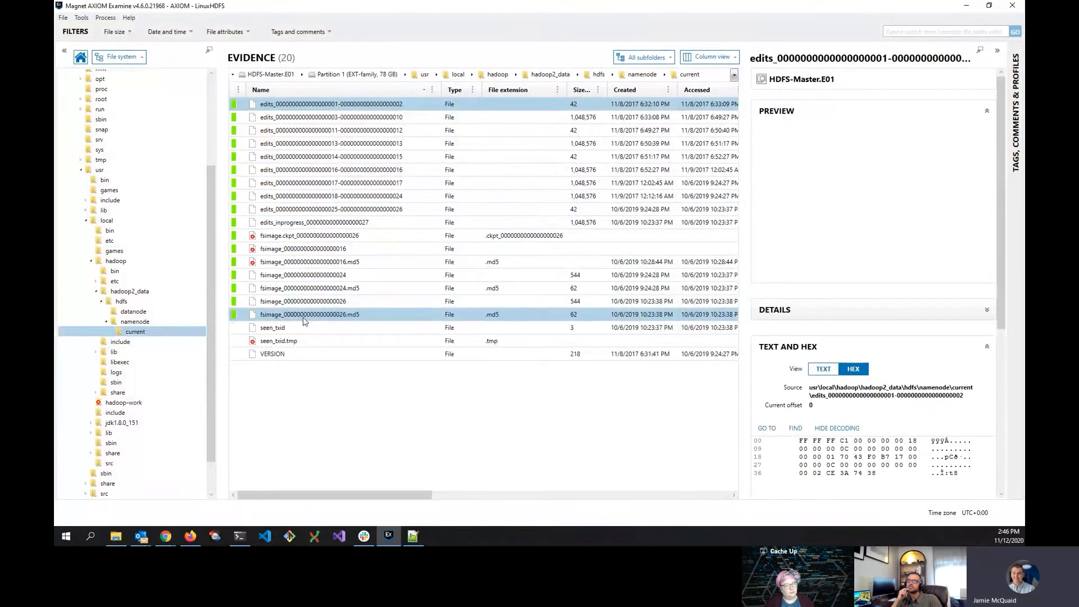
{"action": "left_click", "coordinate": [303, 301]}
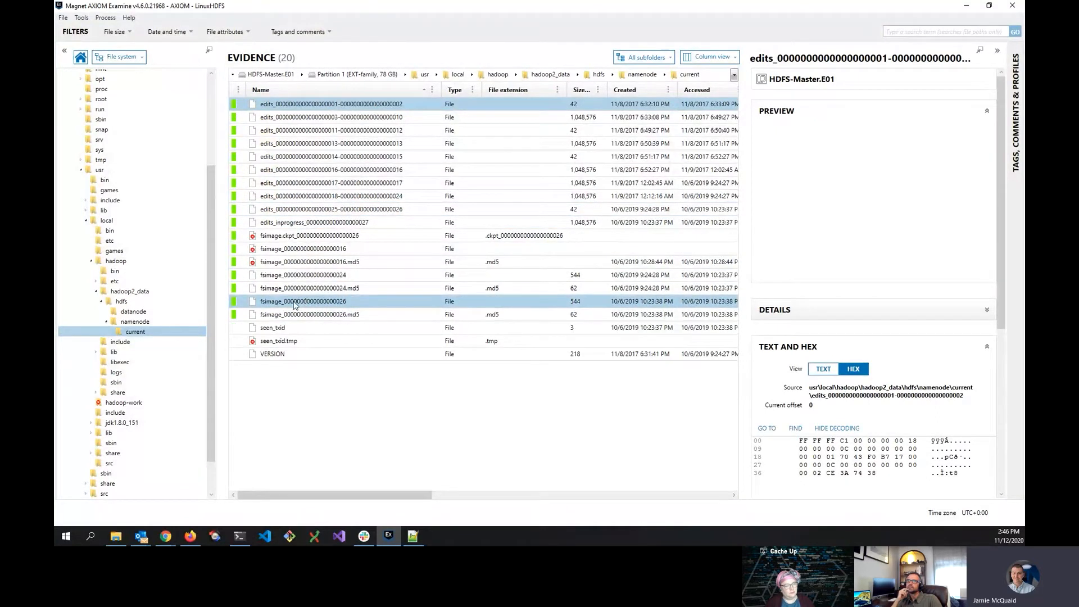
{"action": "mouse_move", "coordinate": [344, 310]}
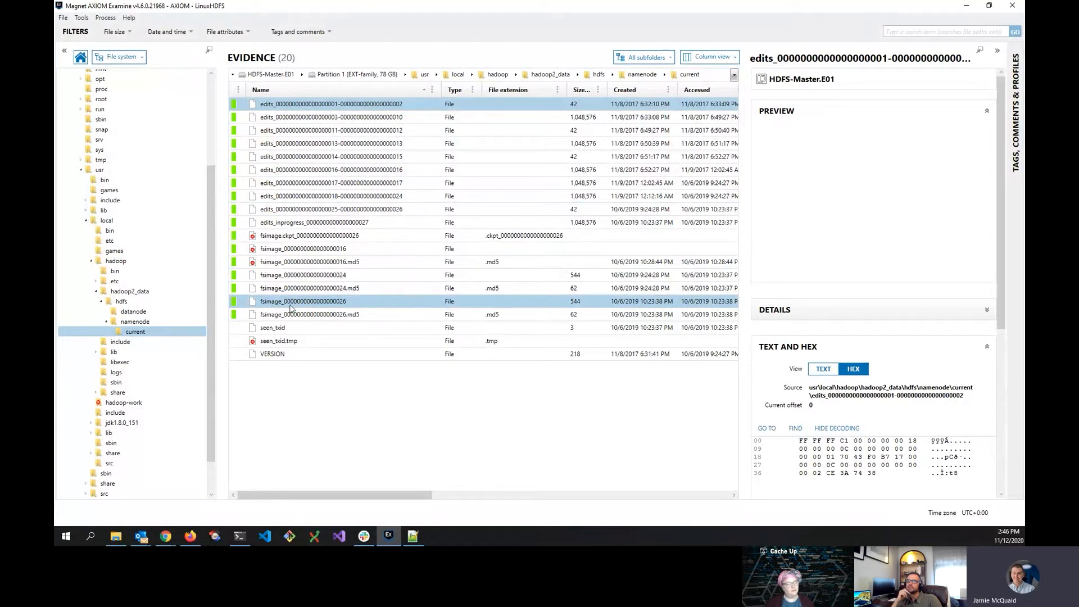
{"action": "left_click", "coordinate": [310, 262]}
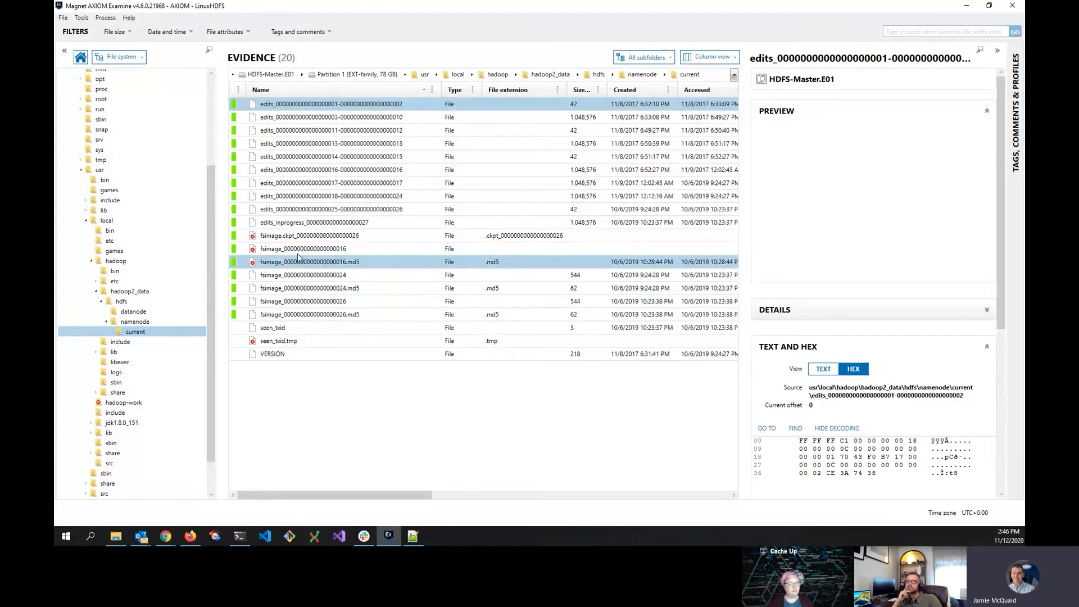
{"action": "left_click", "coordinate": [314, 222]}
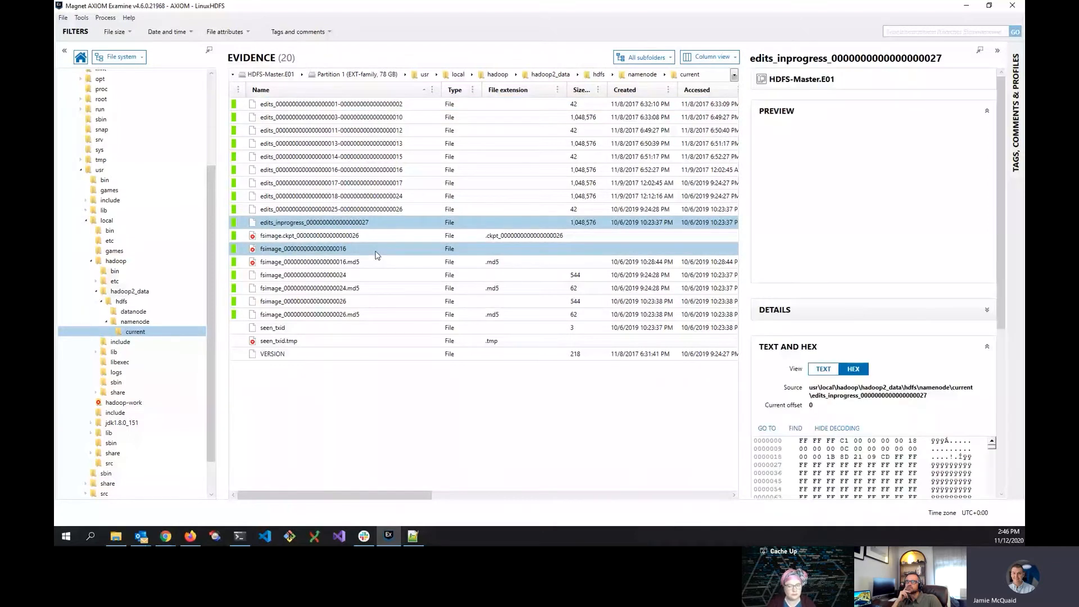
{"action": "left_click", "coordinate": [330, 104]}
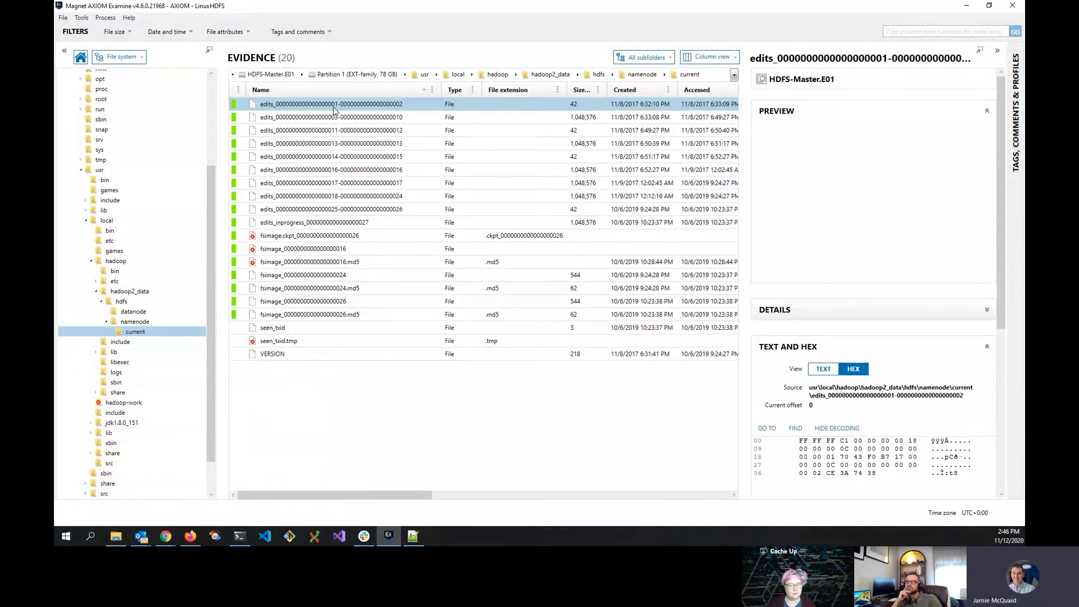
Step: Examine the edits file for transactions 3 to 10 in an enlarged hex view showing AptSource._COPYING_ entries
{"action": "left_click", "coordinate": [330, 116]}
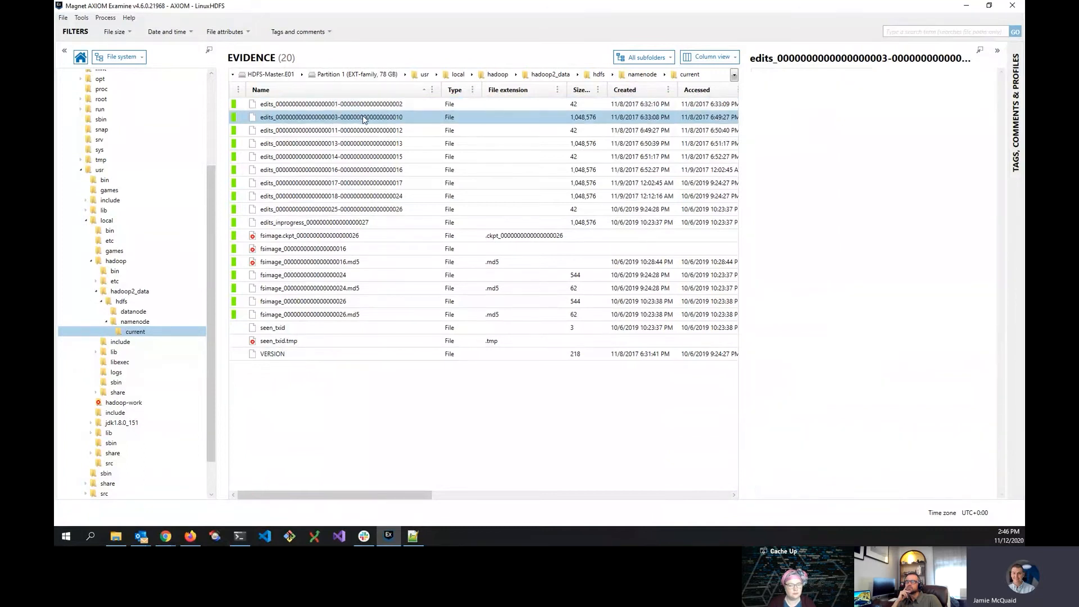
{"action": "left_click", "coordinate": [331, 142]}
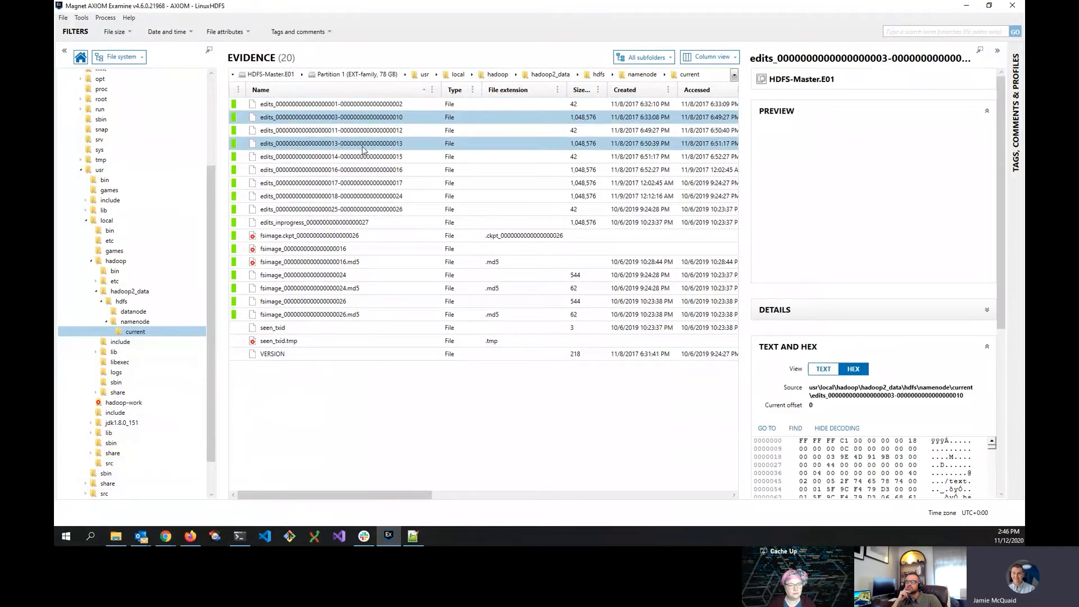
{"action": "left_click", "coordinate": [315, 221]}
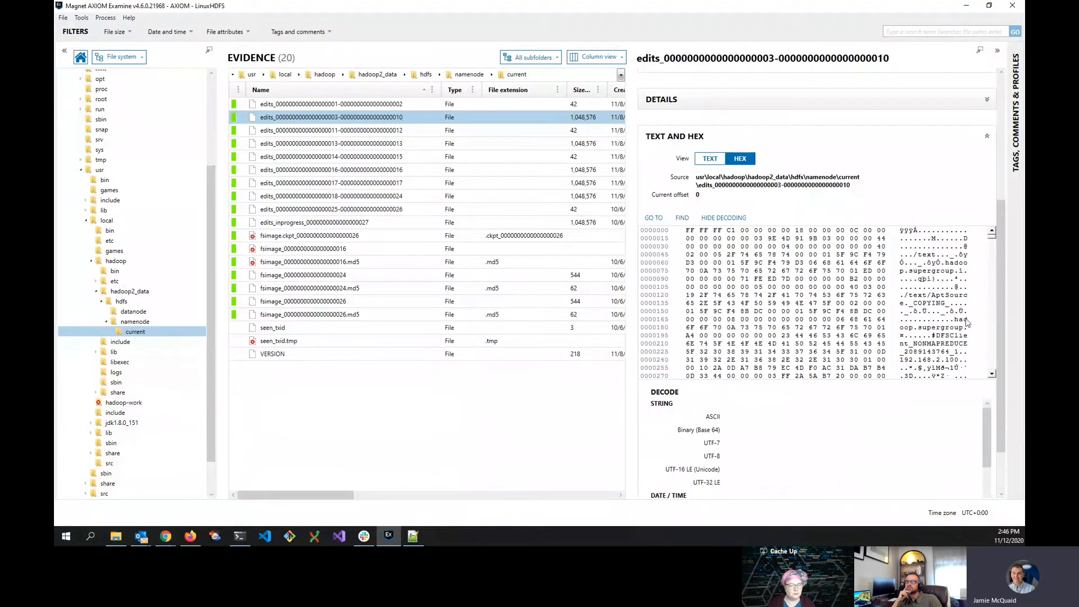
{"action": "scroll", "scroll_direction": "down", "scroll_amount": 3}
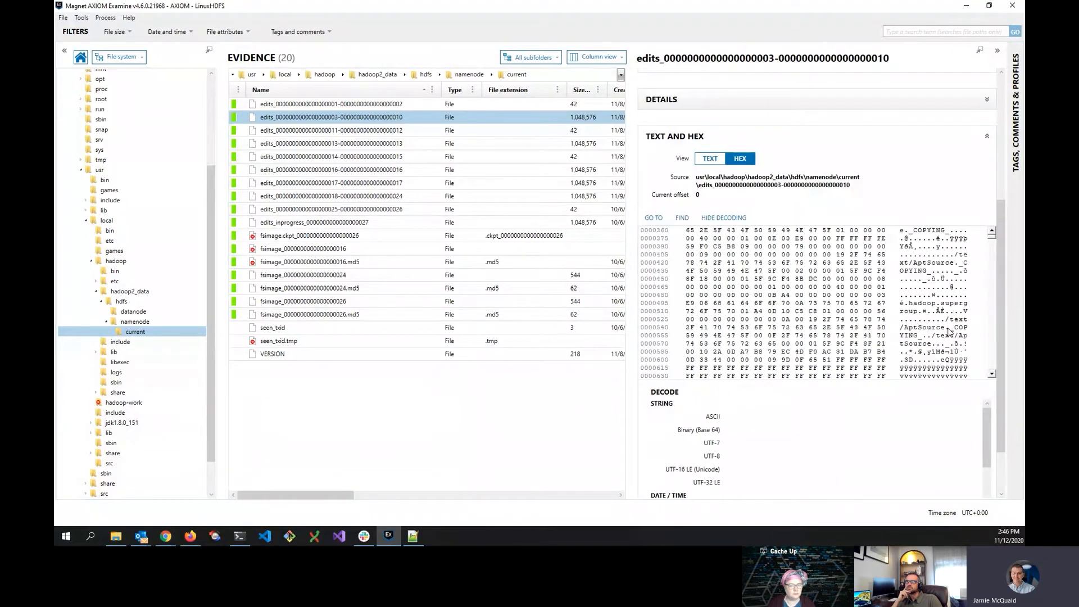
{"action": "scroll", "scroll_direction": "down", "scroll_amount": 3}
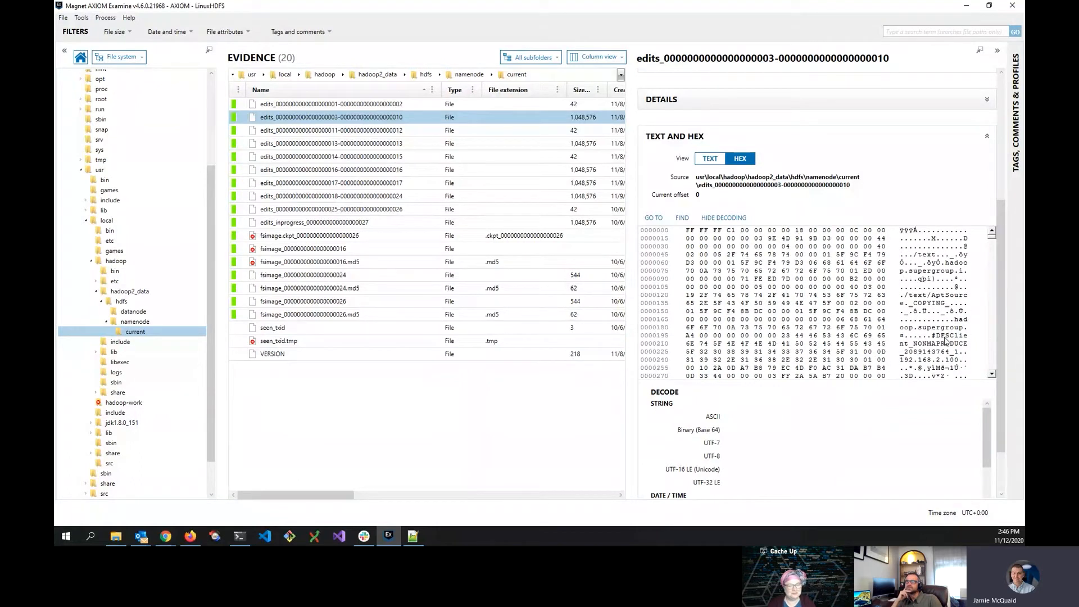
{"action": "left_click", "coordinate": [330, 130]}
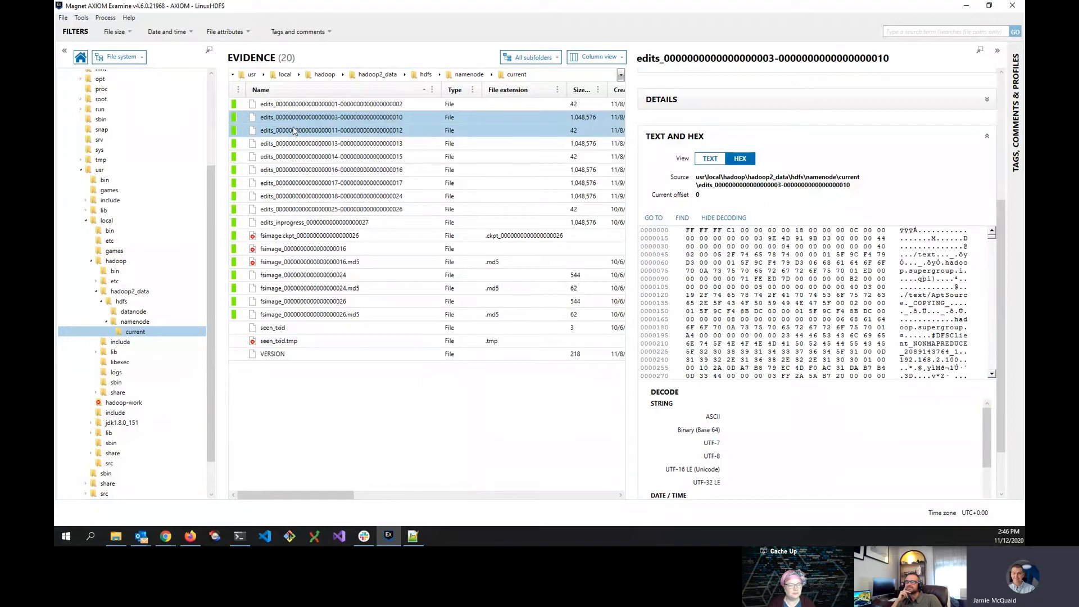
{"action": "left_click", "coordinate": [330, 104]}
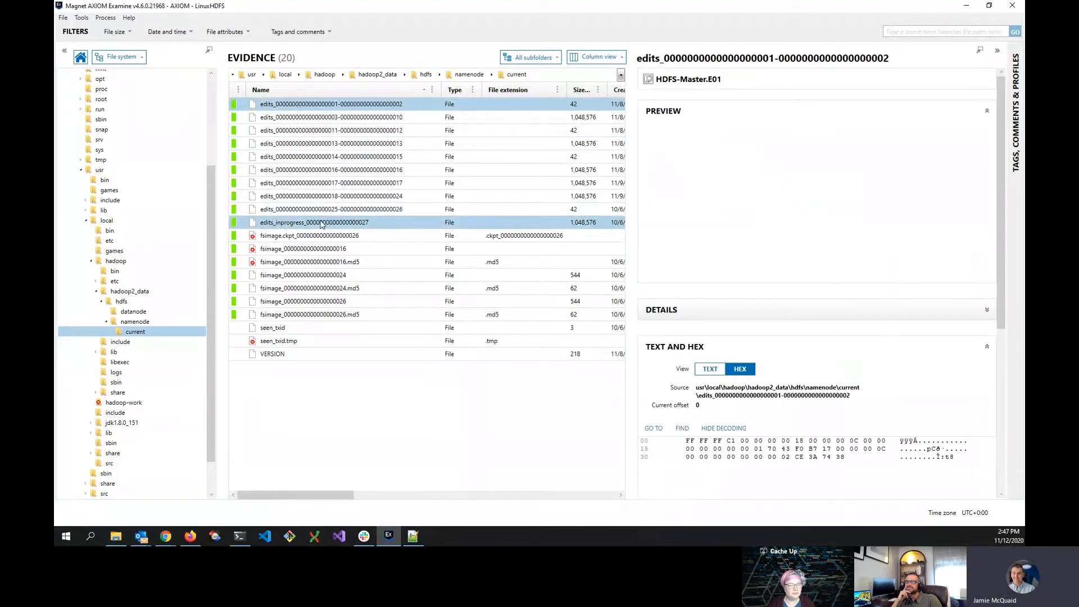
Step: Save the selected namenode edits files to a ZIP named 'lo' in the case folder
{"action": "right_click", "coordinate": [331, 182]}
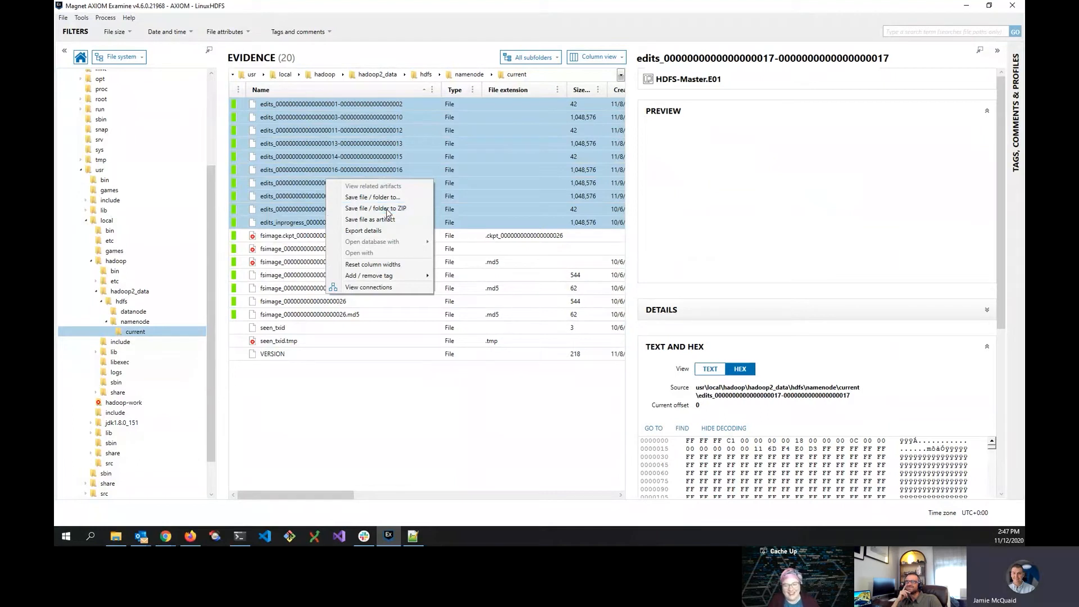
{"action": "left_click", "coordinate": [374, 209]}
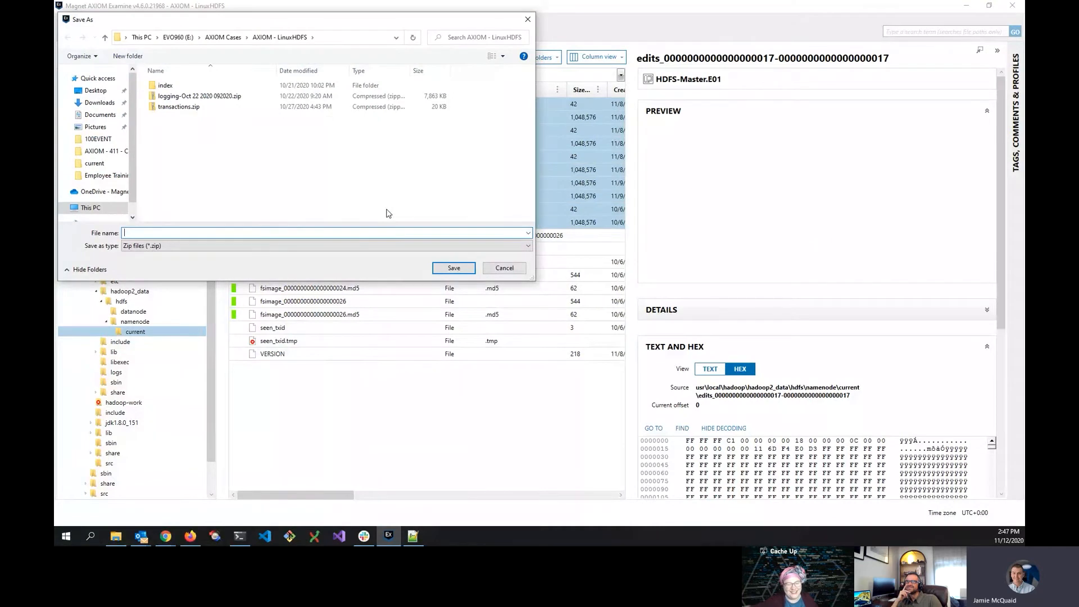
{"action": "mouse_move", "coordinate": [425, 218]}
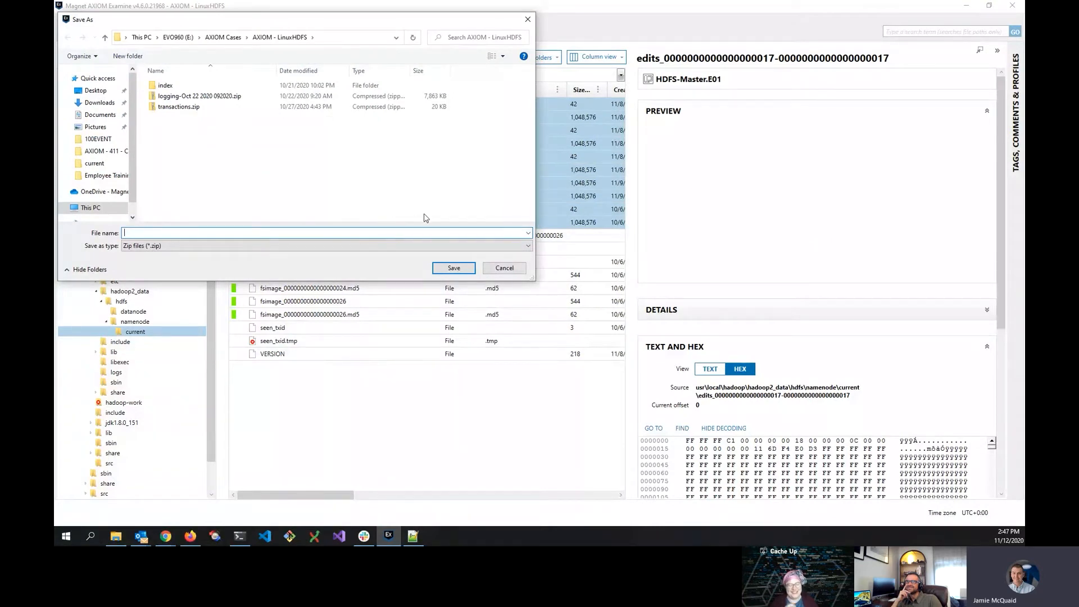
{"action": "mouse_move", "coordinate": [179, 106]}
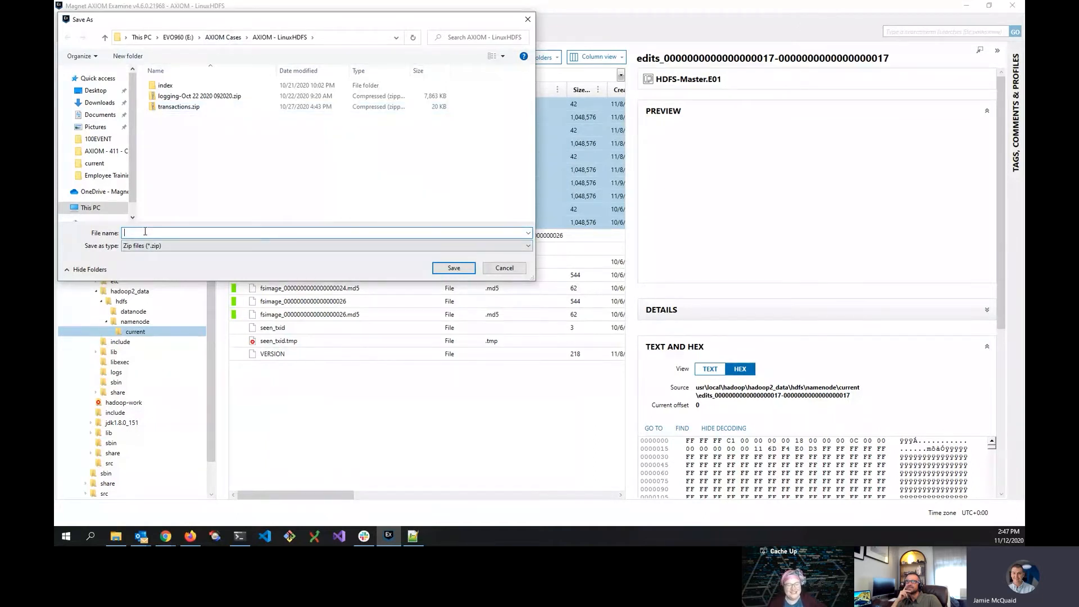
{"action": "type", "text": "logs"}
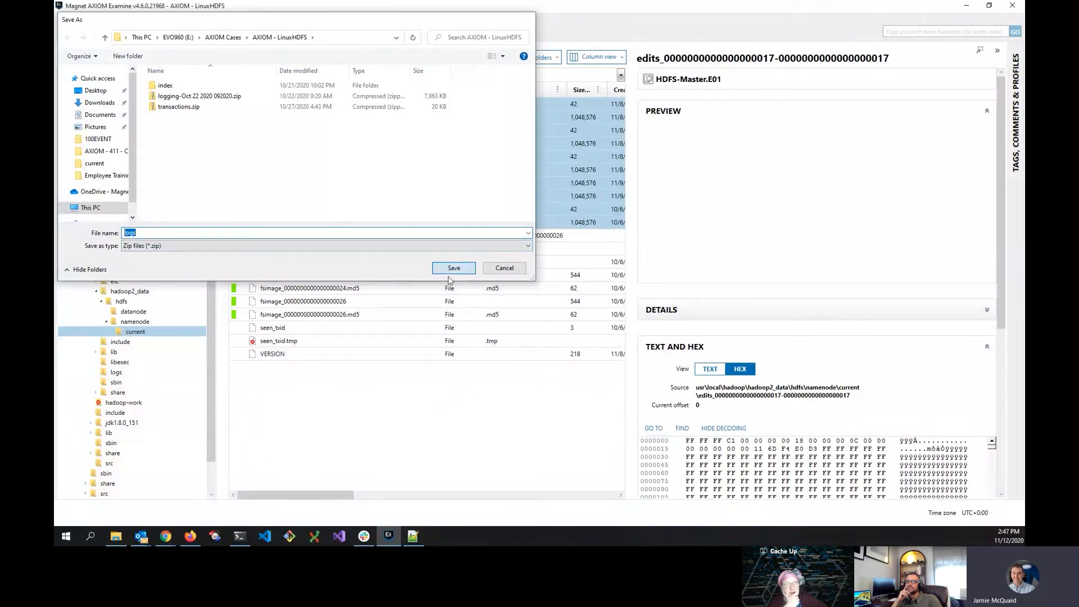
{"action": "left_click", "coordinate": [453, 267]}
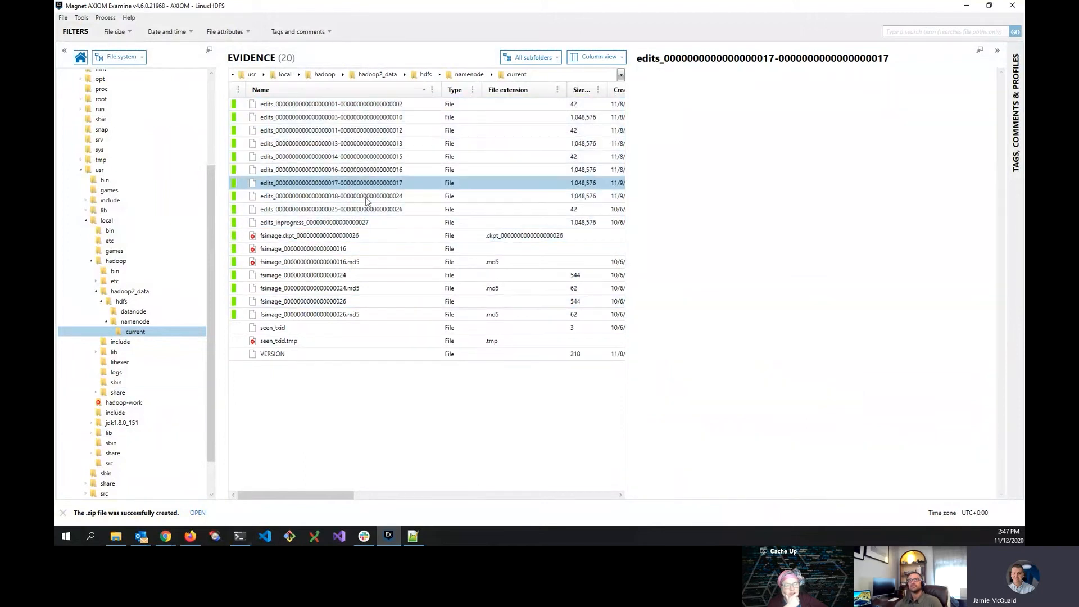
Step: Pick the edits log ending in 017 and the edits_inprogress file in the Evidence list
{"action": "left_click", "coordinate": [330, 210]}
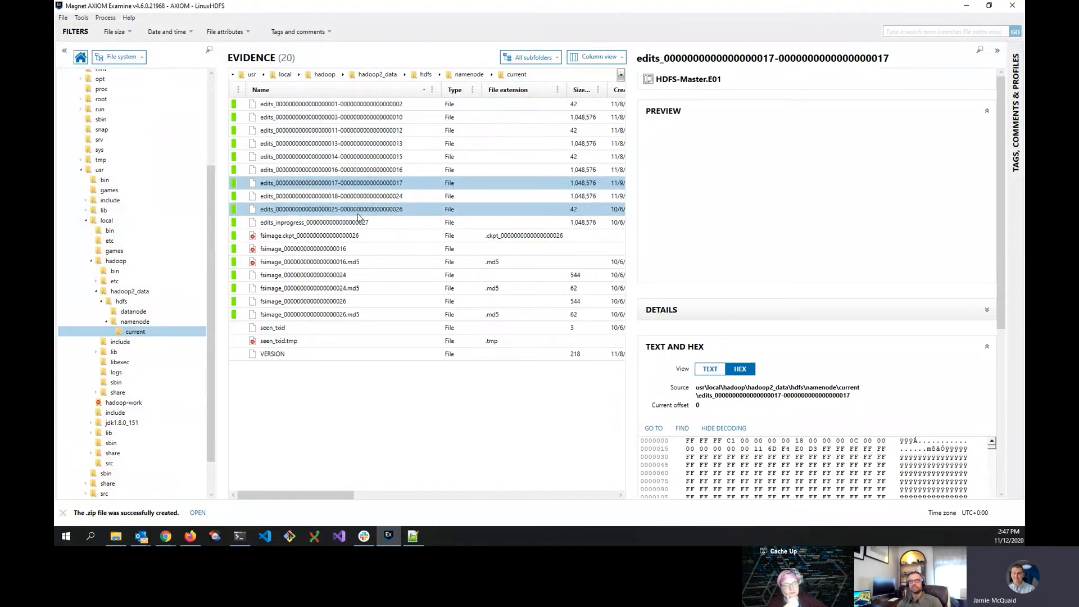
{"action": "left_click", "coordinate": [331, 222]}
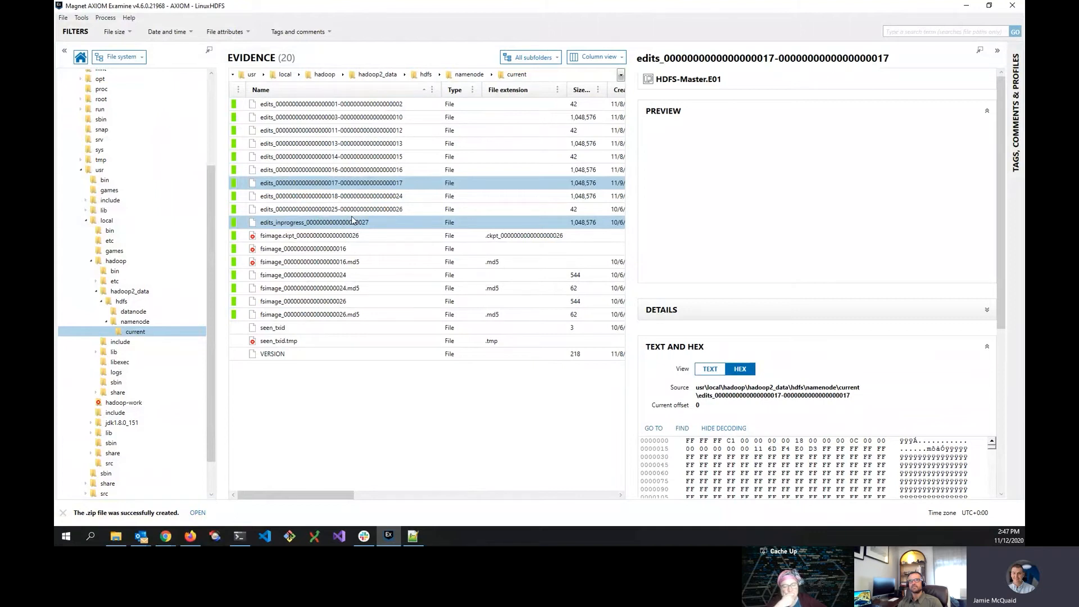
{"action": "left_click", "coordinate": [302, 274]}
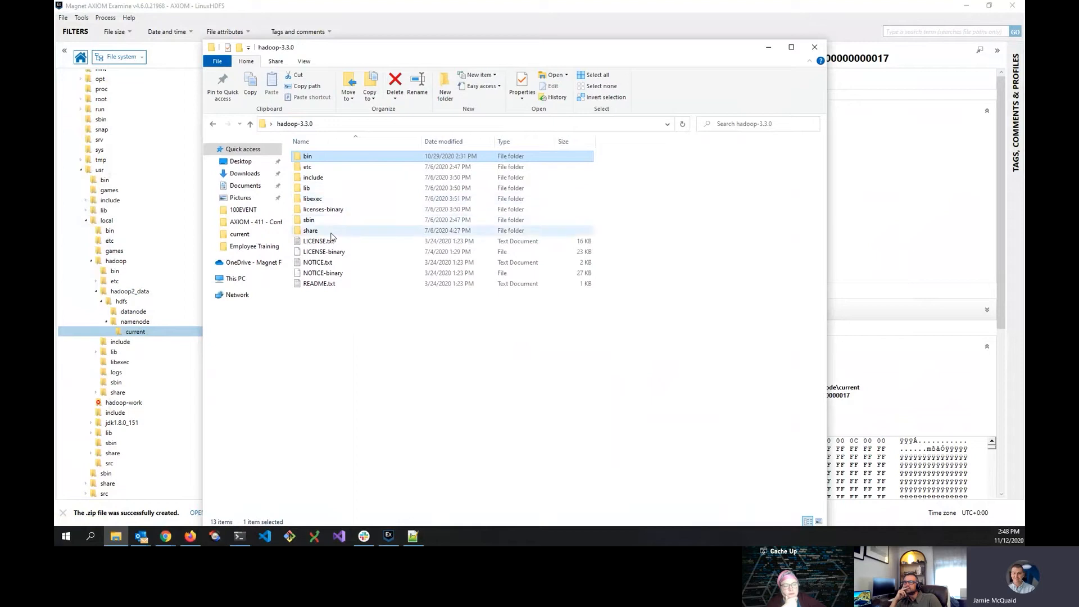
Step: Open hadoop-3.3.0's bin folder and point out the hadoop.cmd and hdfs.cmd scripts
{"action": "double_click", "coordinate": [307, 155]}
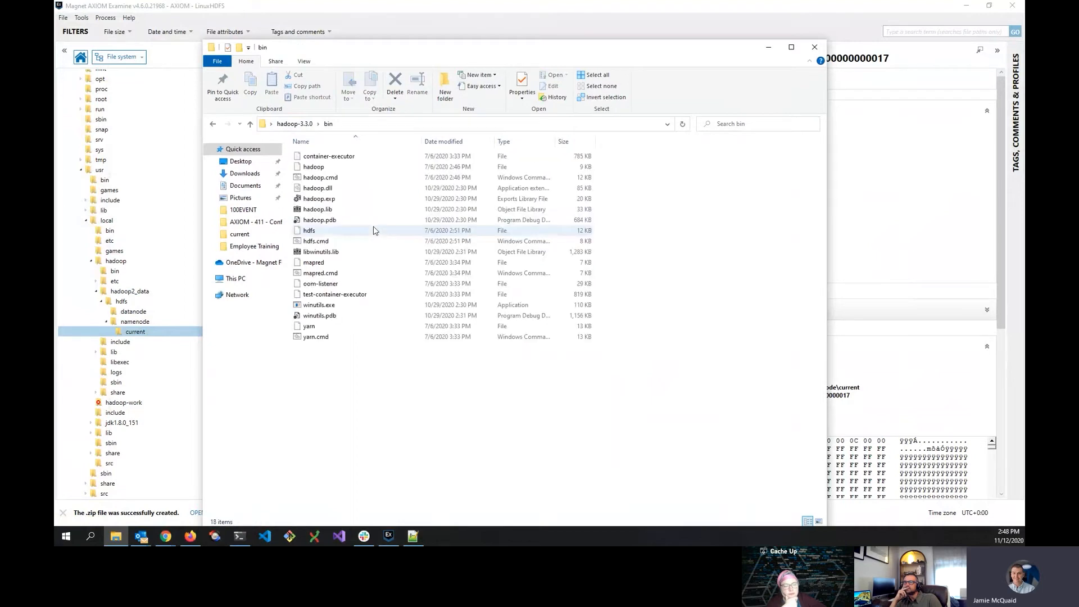
{"action": "left_click", "coordinate": [320, 177]}
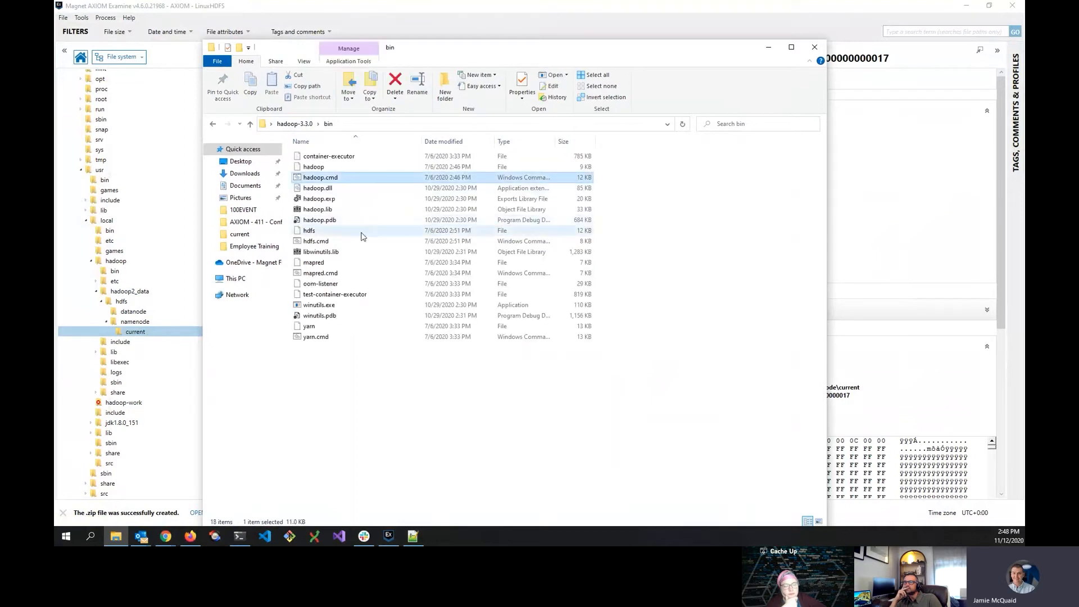
{"action": "left_click", "coordinate": [315, 240]}
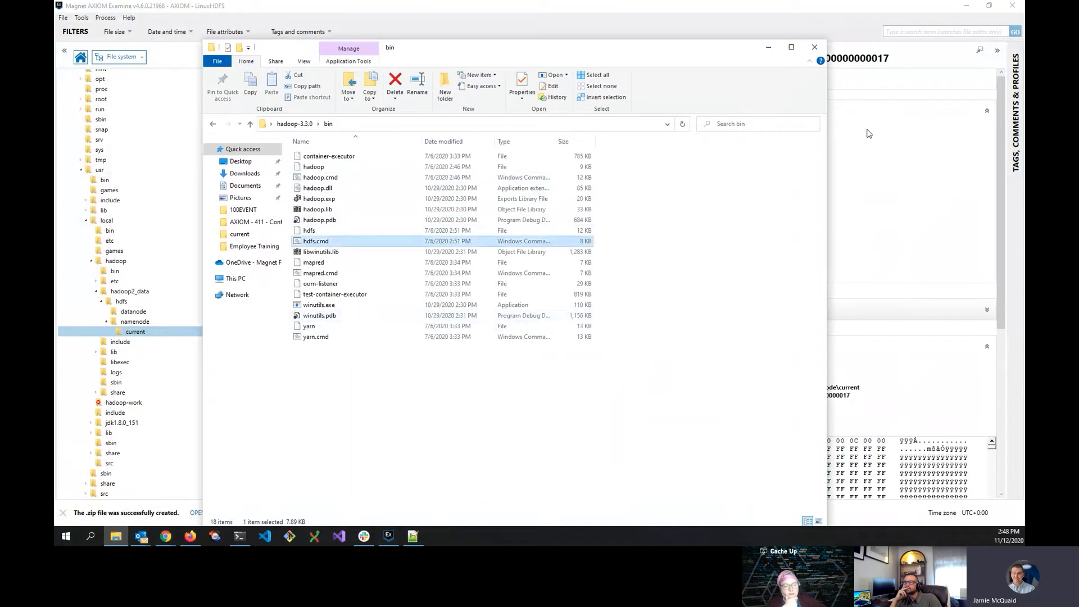
{"action": "mouse_move", "coordinate": [376, 345]}
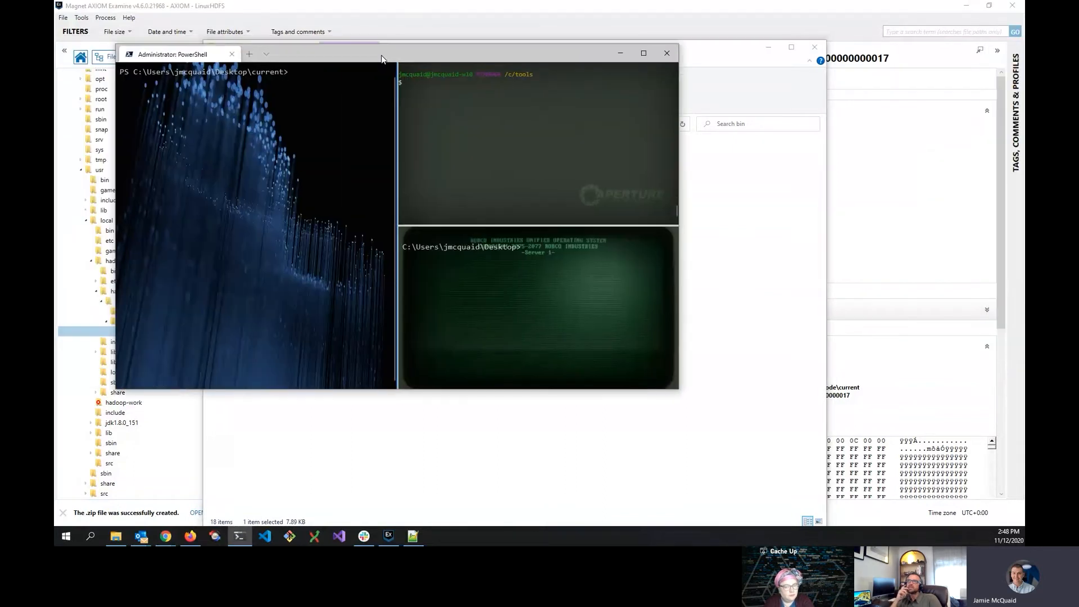
Step: Maximize the terminal and run hdfs -version, which reports Java 1.8.0_211
{"action": "left_click", "coordinate": [643, 53]}
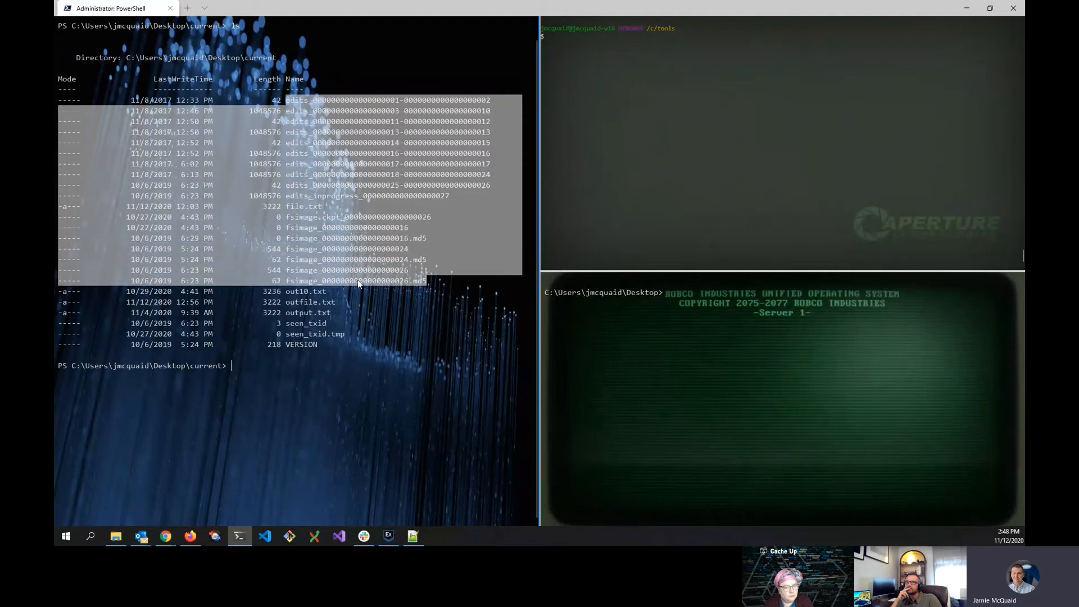
{"action": "mouse_move", "coordinate": [326, 155]}
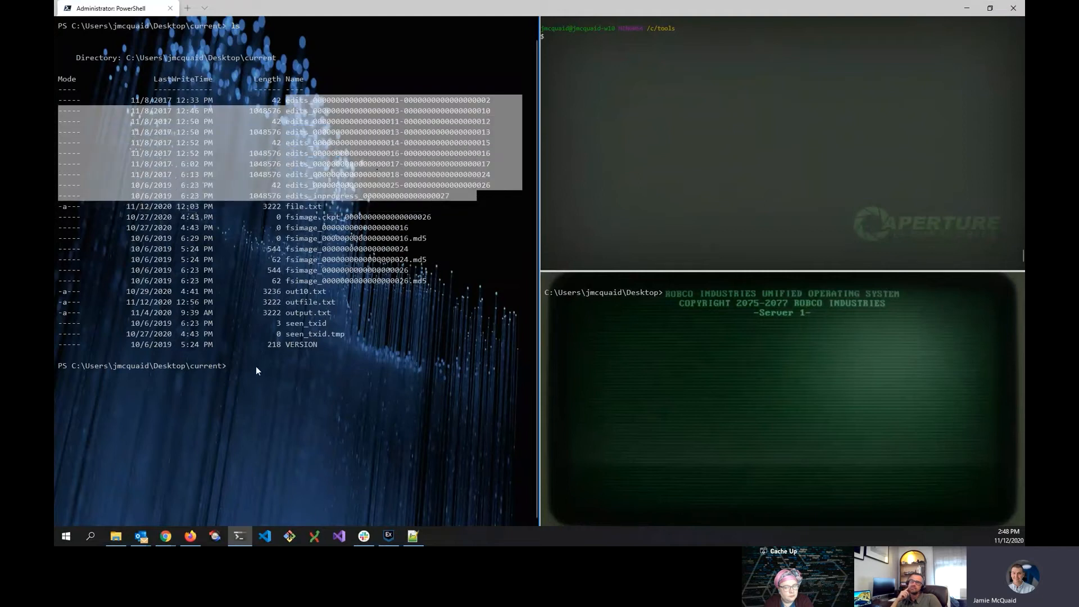
{"action": "left_click", "coordinate": [263, 365]}
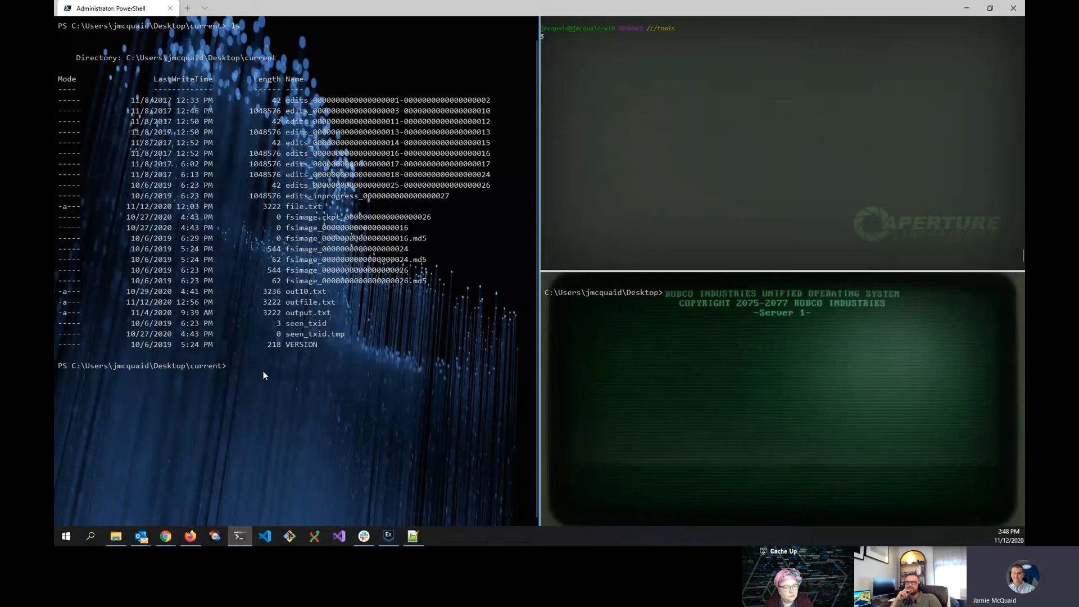
{"action": "type", "text": "hd"}
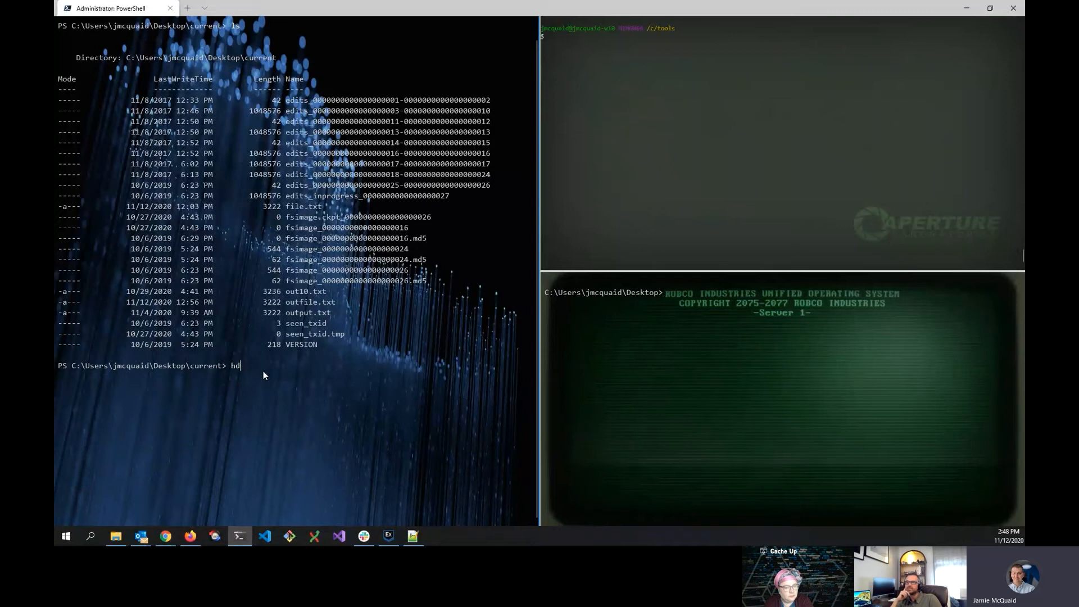
{"action": "type", "text": "fs -v"}
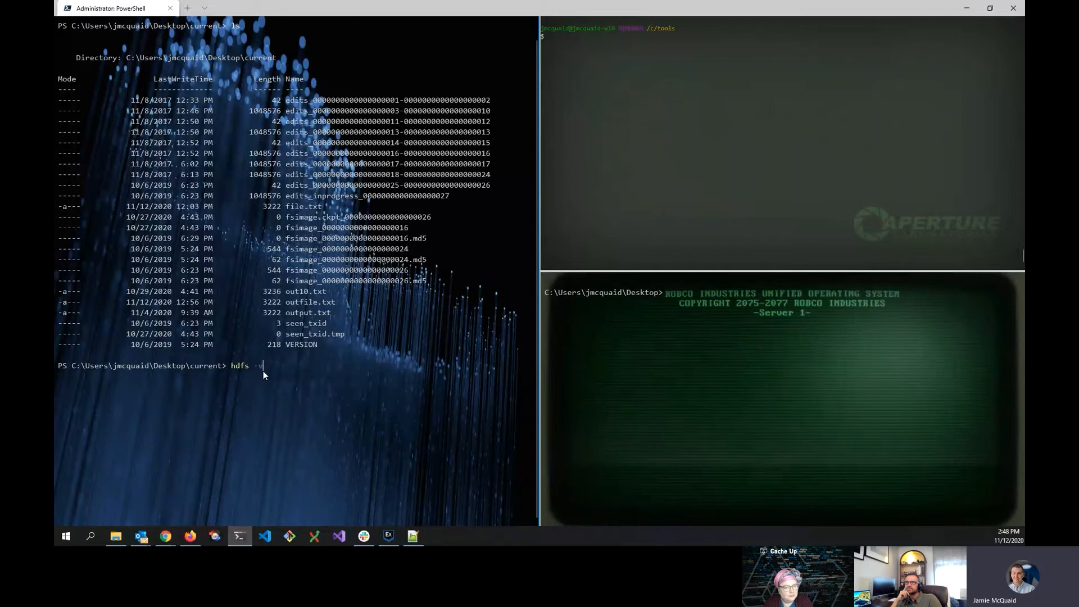
{"action": "type", "text": "eri"}
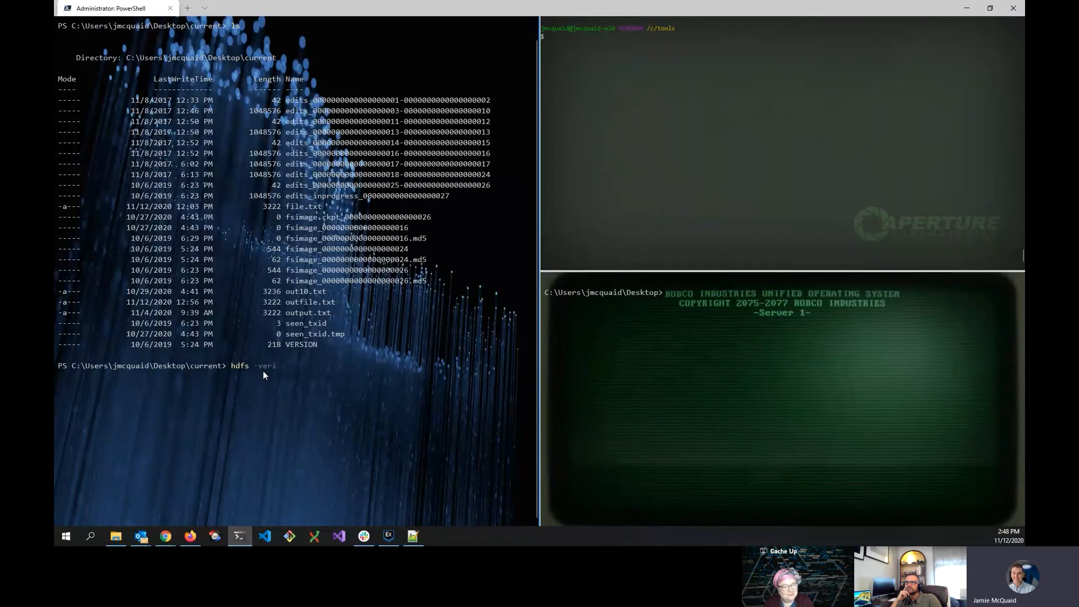
{"action": "type", "text": "sion"}
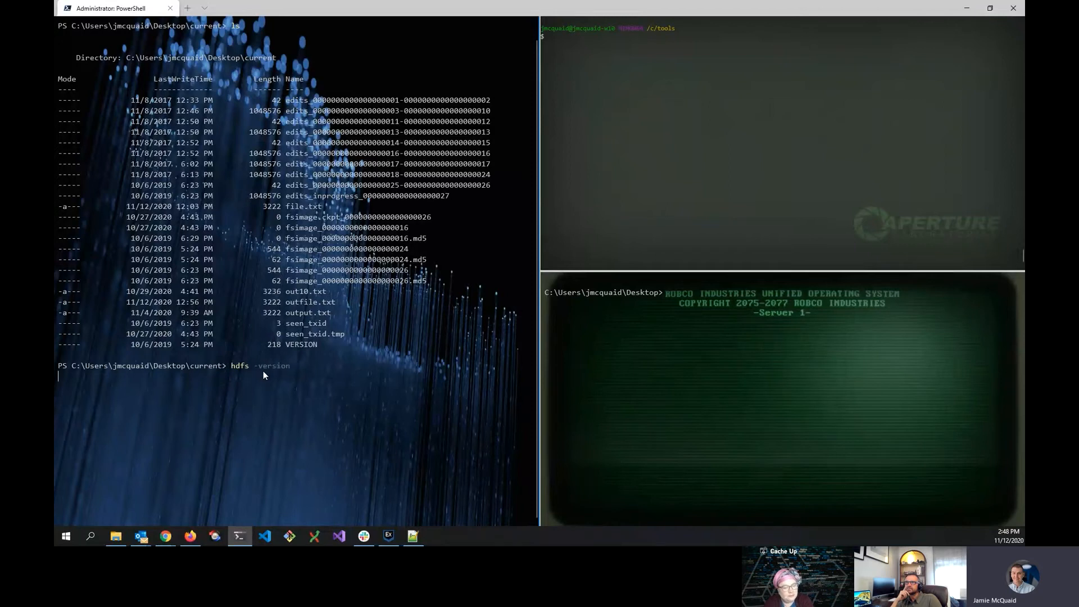
{"action": "key", "text": "Return"}
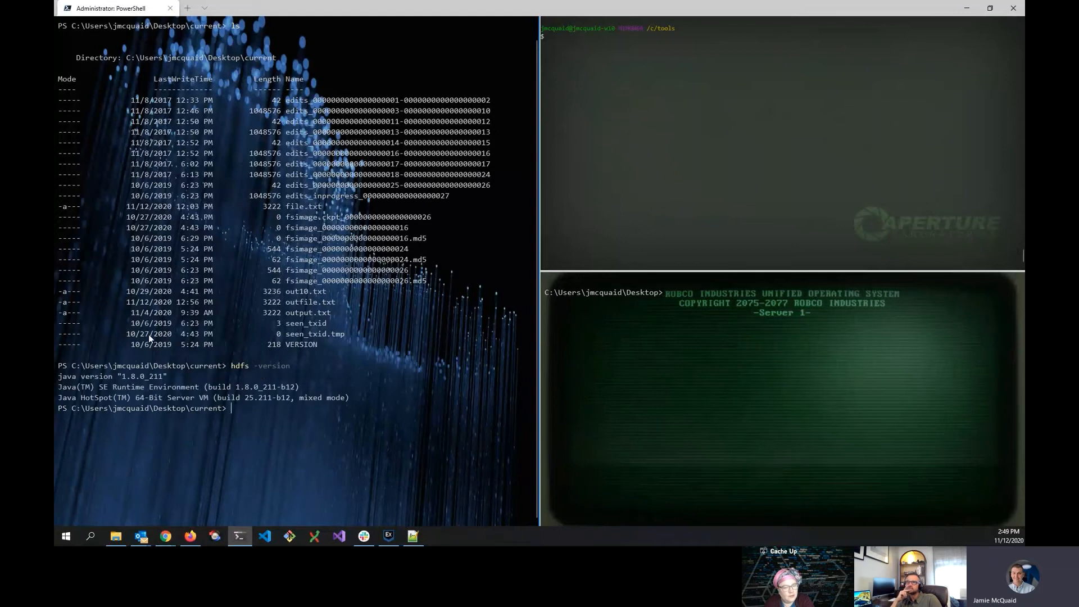
{"action": "mouse_move", "coordinate": [347, 415]}
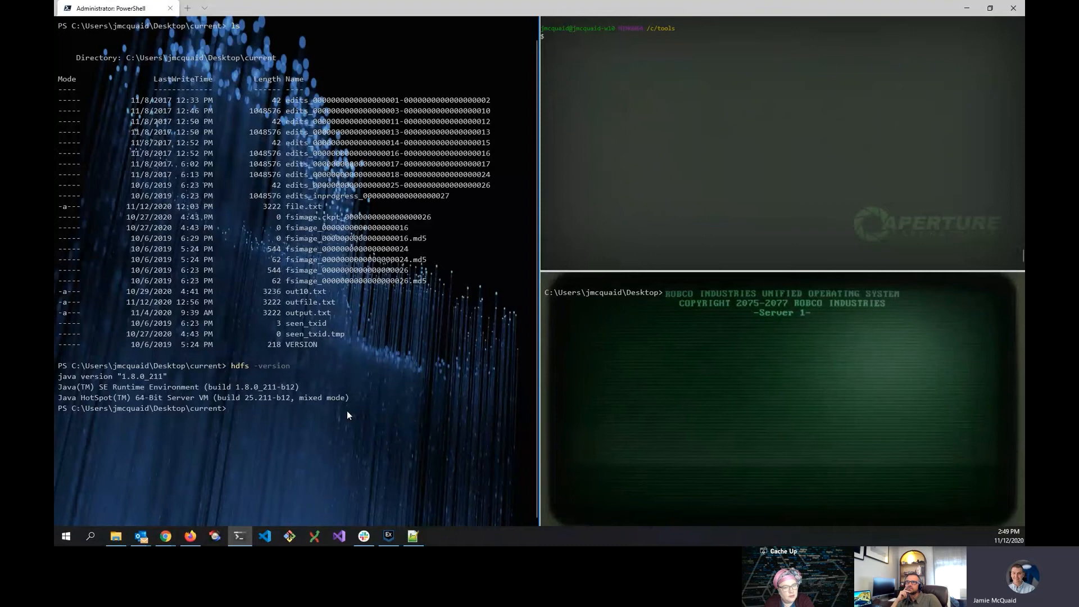
Step: Run hdfs with no arguments to print its usage options
{"action": "type", "text": "h"}
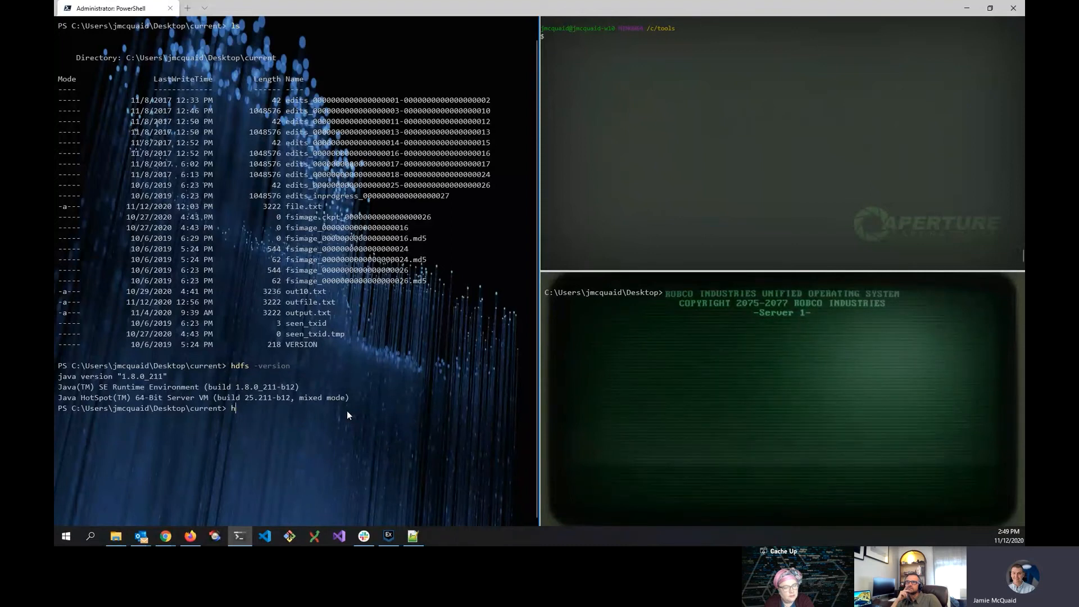
{"action": "type", "text": "dfs"}
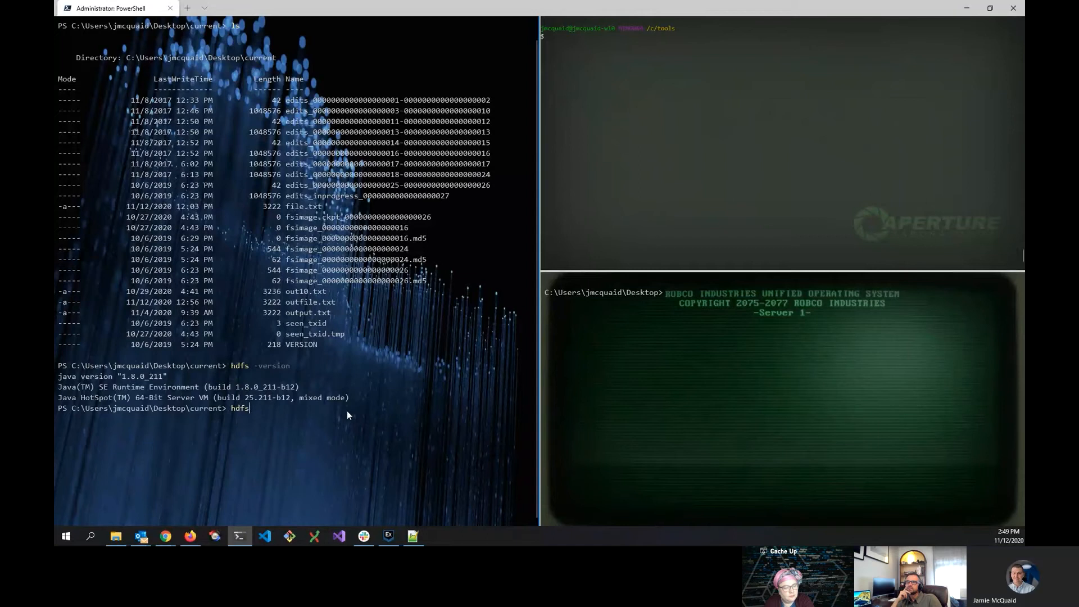
{"action": "key", "text": "Return"}
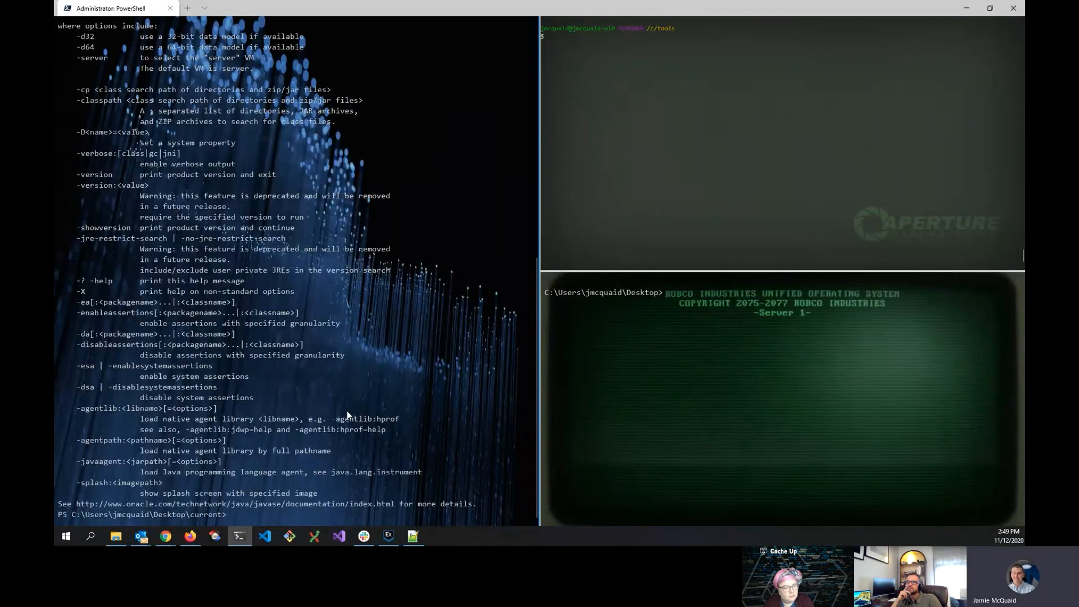
{"action": "mouse_move", "coordinate": [249, 262]}
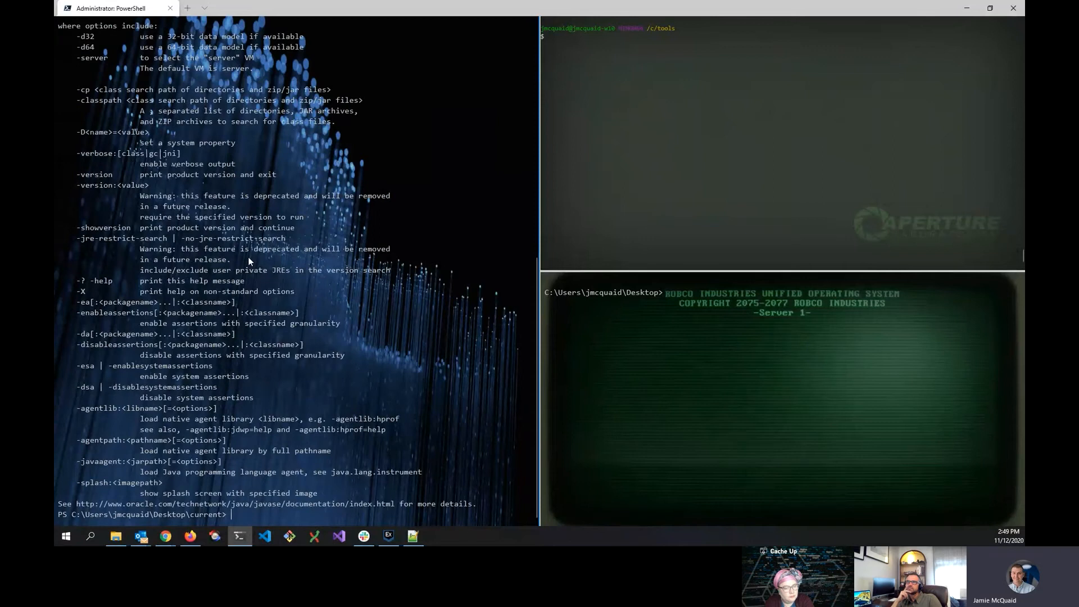
Step: Run hdfs oev -h and read the listed input, output and processor options
{"action": "type", "text": "hdfs"}
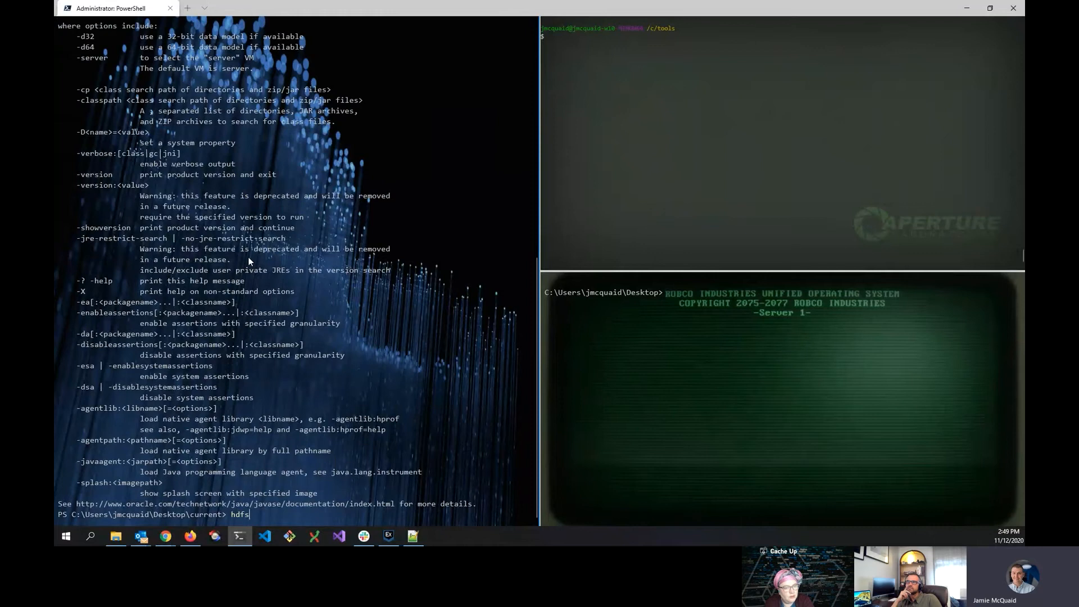
{"action": "type", "text": "oev -h"}
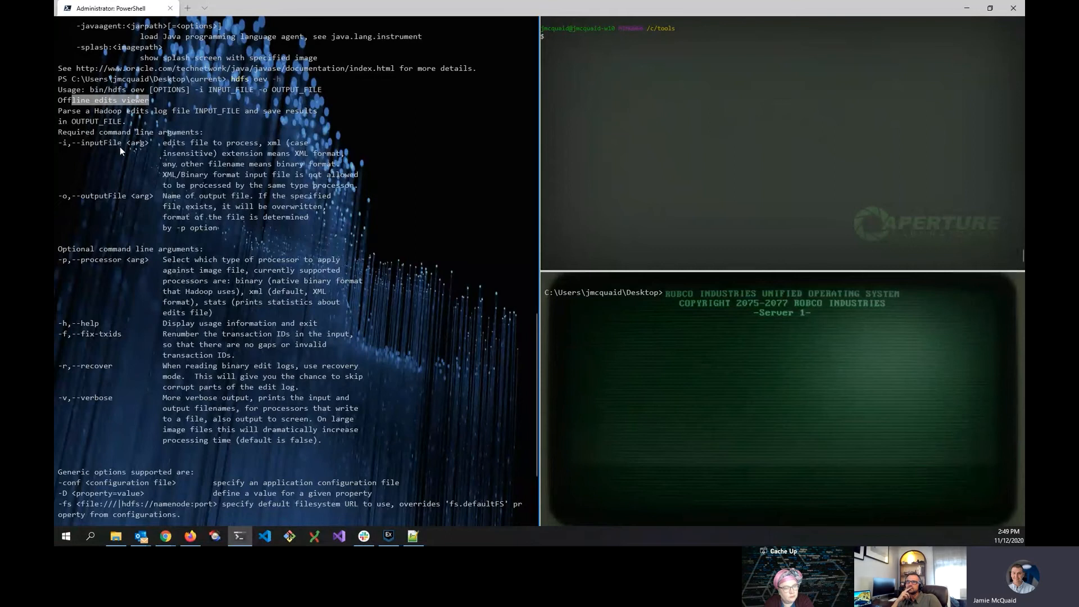
{"action": "mouse_move", "coordinate": [157, 186]}
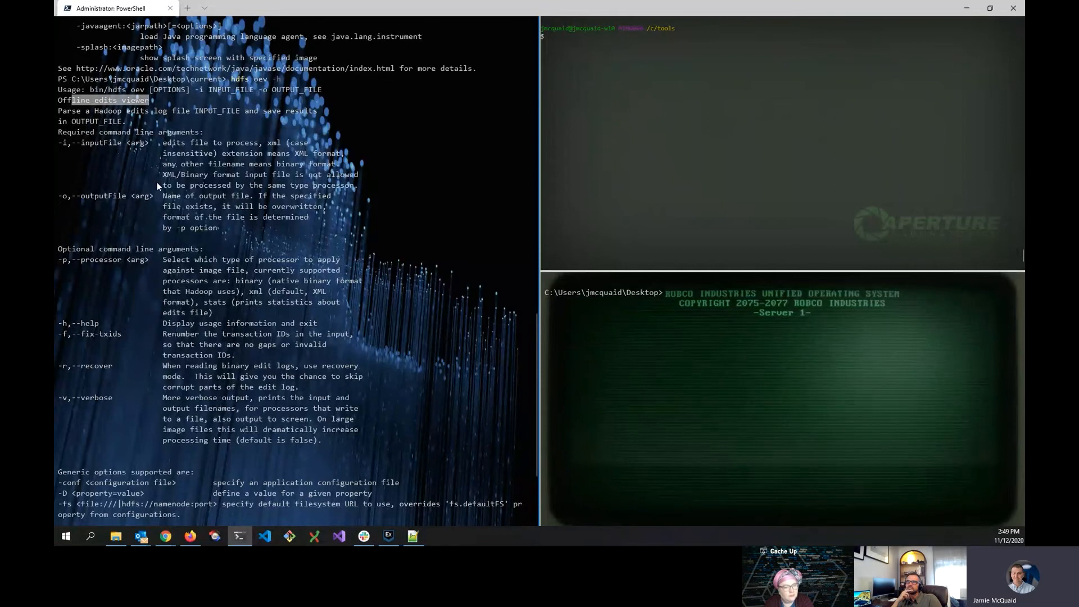
{"action": "scroll", "scroll_direction": "down", "scroll_amount": 3}
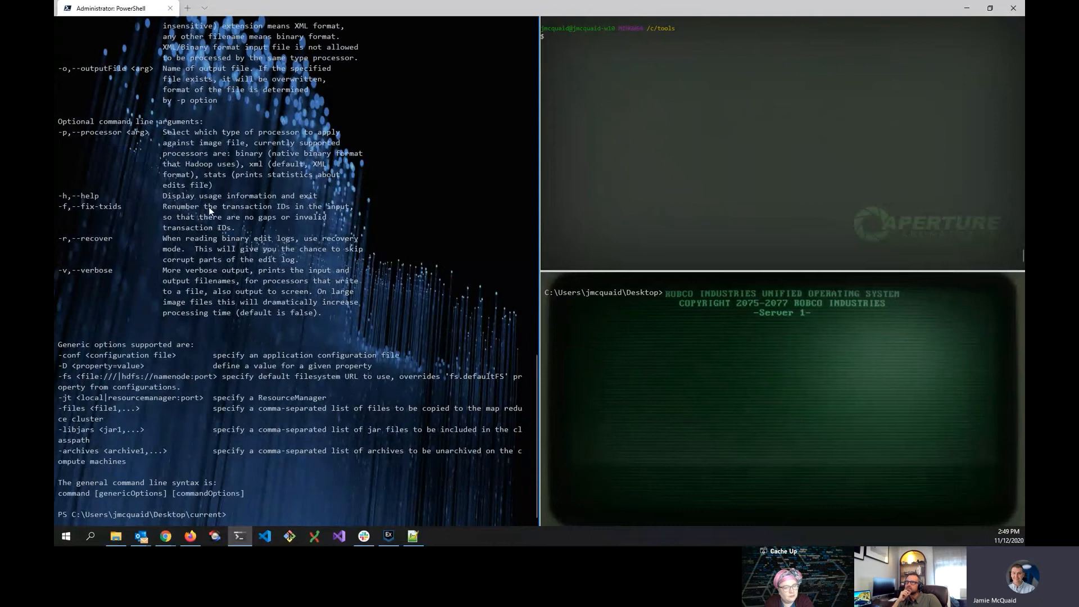
Step: Run hdfs oev -i on the edits file with -o file1.txt -v, printing transactions 3 to 10 as XML
{"action": "type", "text": "hdfs"}
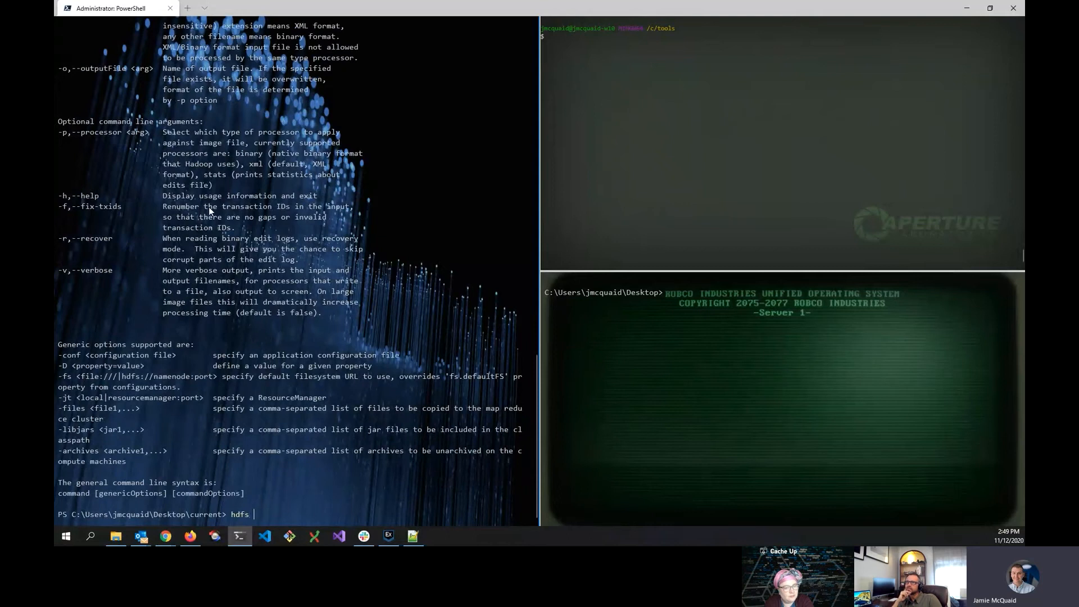
{"action": "type", "text": "oev"}
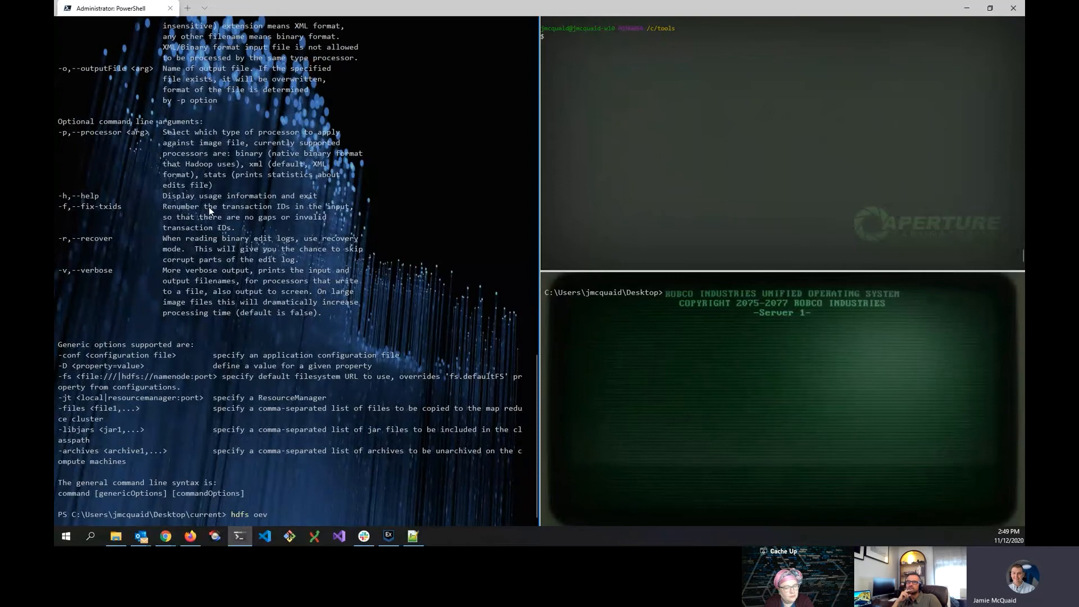
{"action": "type", "text": "-i"}
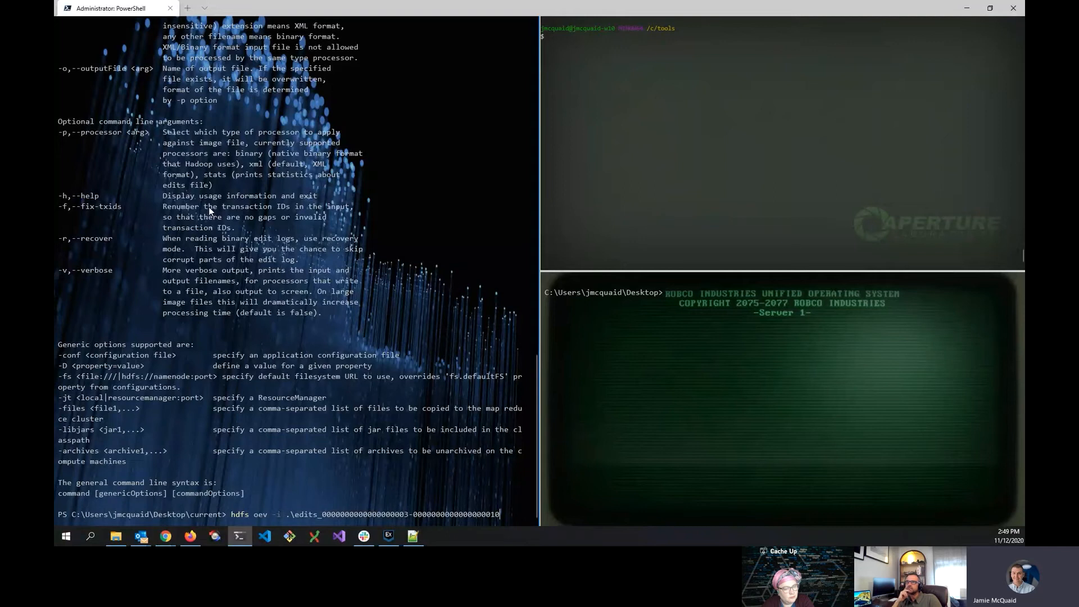
{"action": "type", "text": "-o"}
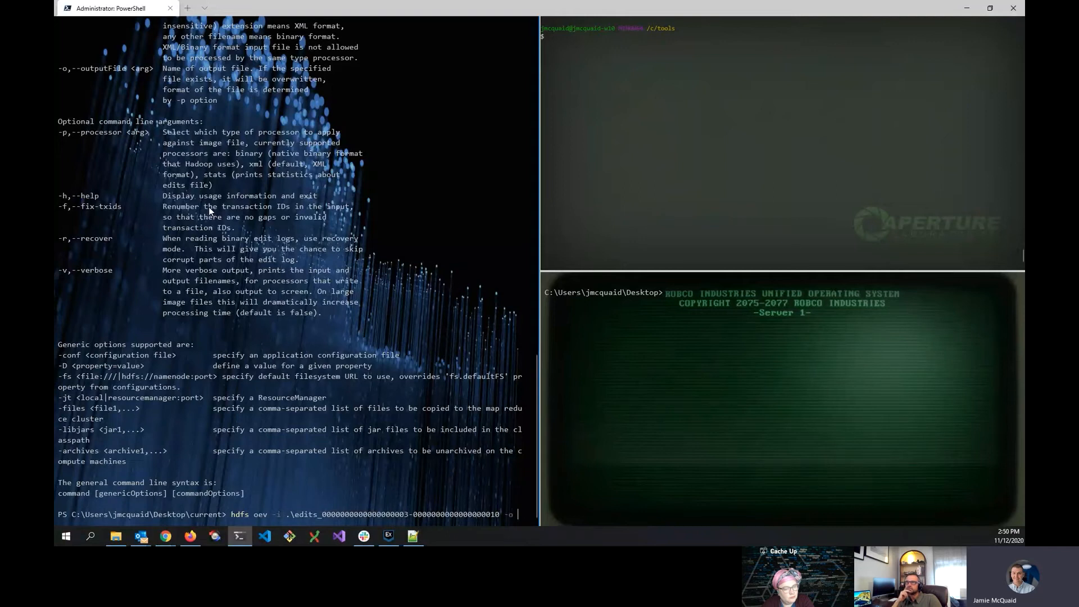
{"action": "type", "text": "file1.t"}
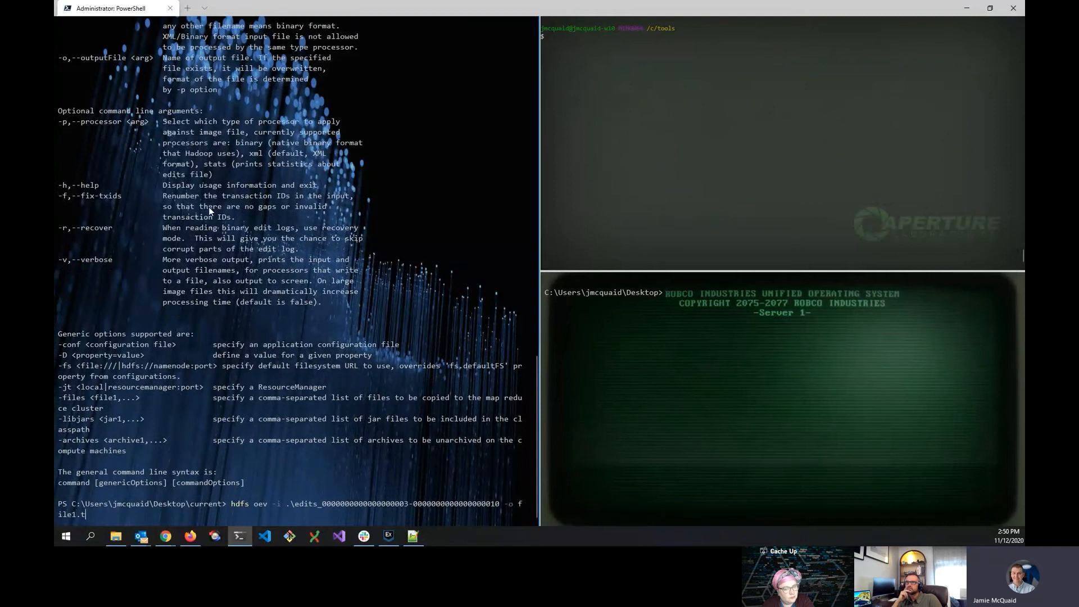
{"action": "type", "text": "xt -v"}
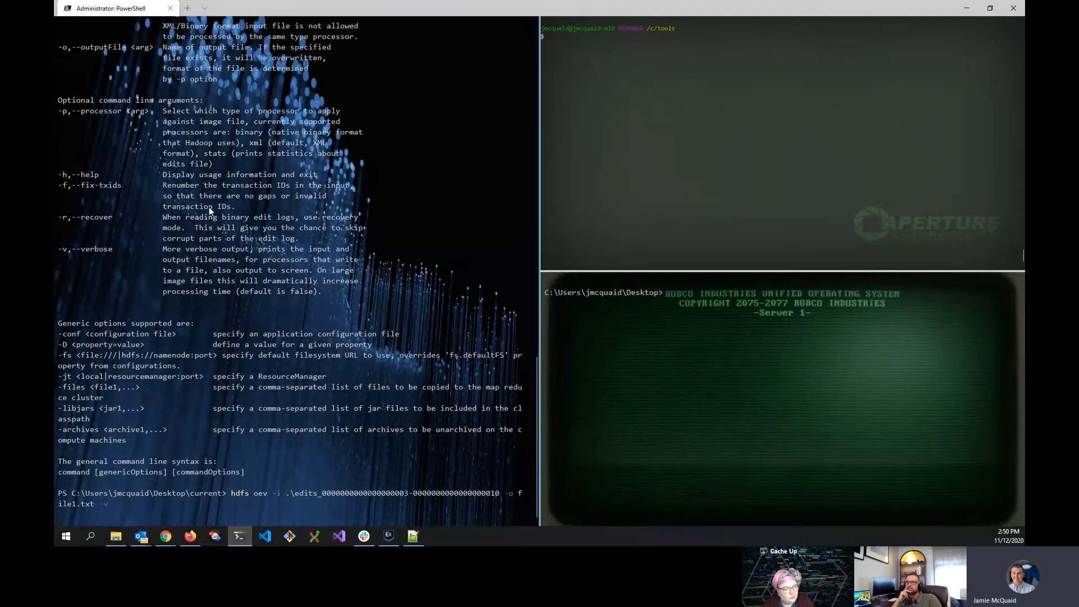
{"action": "key", "text": "Return"}
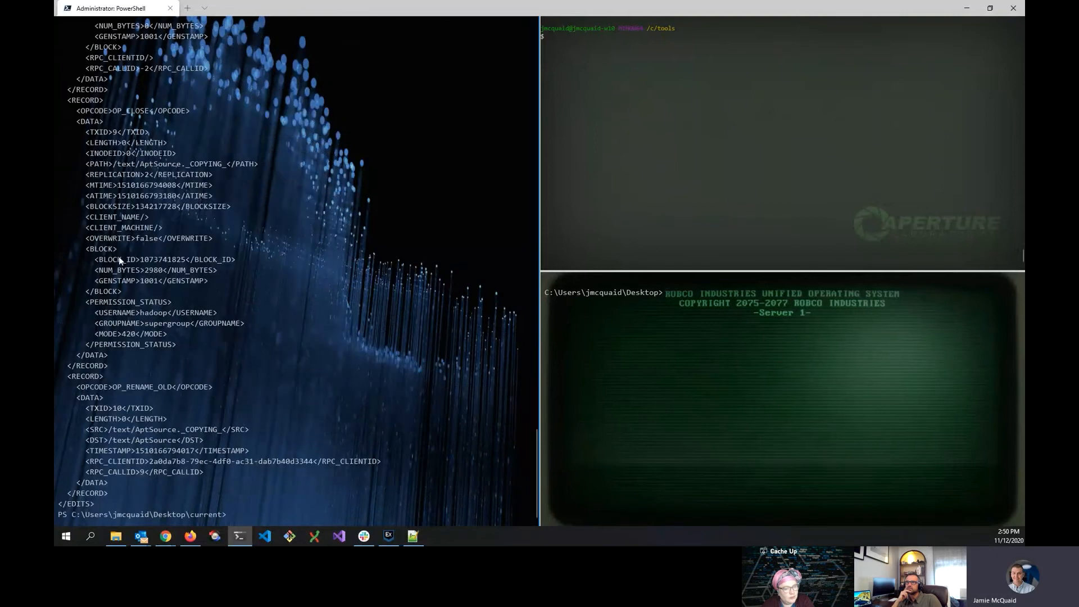
Step: Highlight the OP_MKDIR of /text and the OP_ADD of /text/AptSource._COPYING_ in the XML output
{"action": "scroll", "scroll_direction": "up", "scroll_amount": 3}
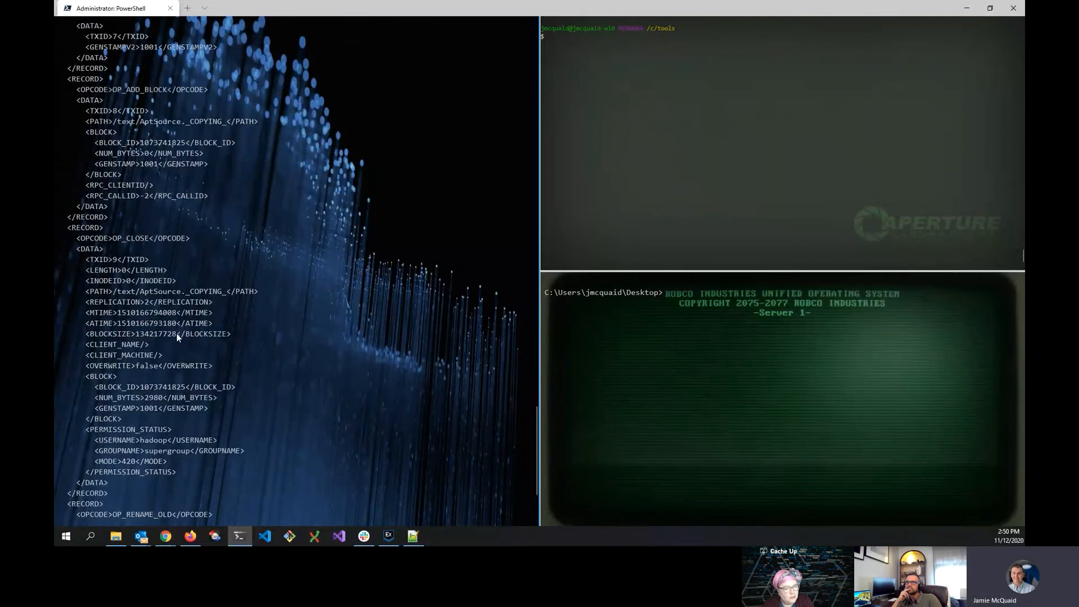
{"action": "scroll", "scroll_direction": "up", "scroll_amount": 3}
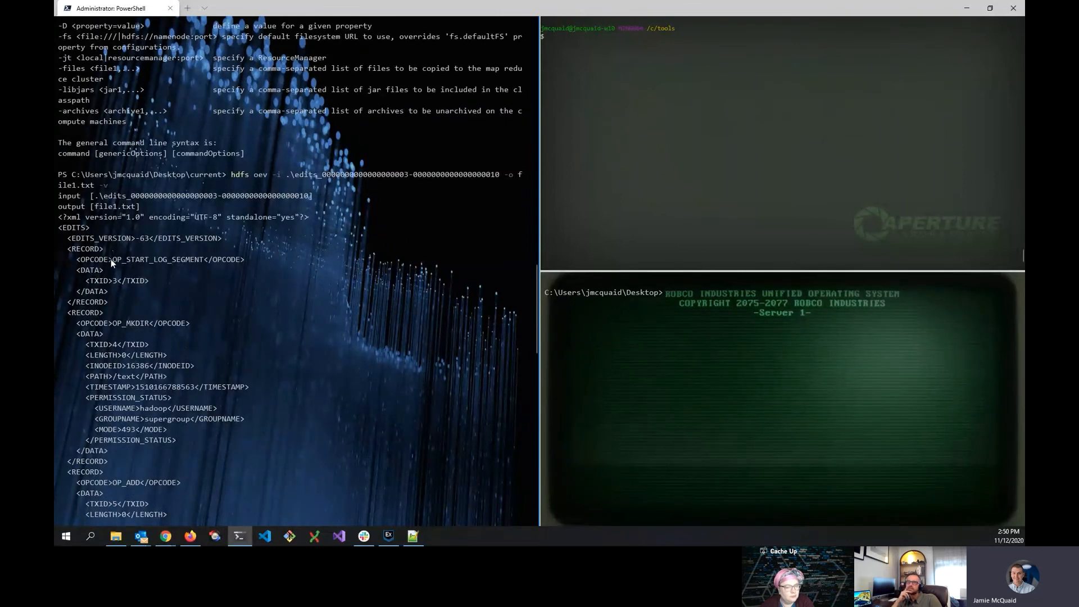
{"action": "double_click", "coordinate": [157, 260]}
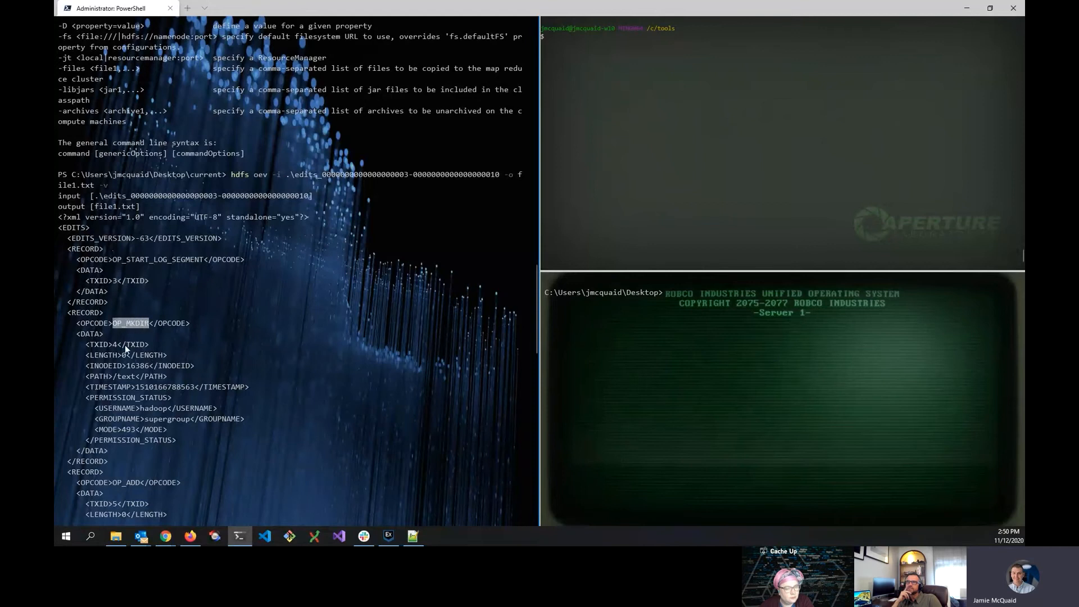
{"action": "double_click", "coordinate": [124, 376]}
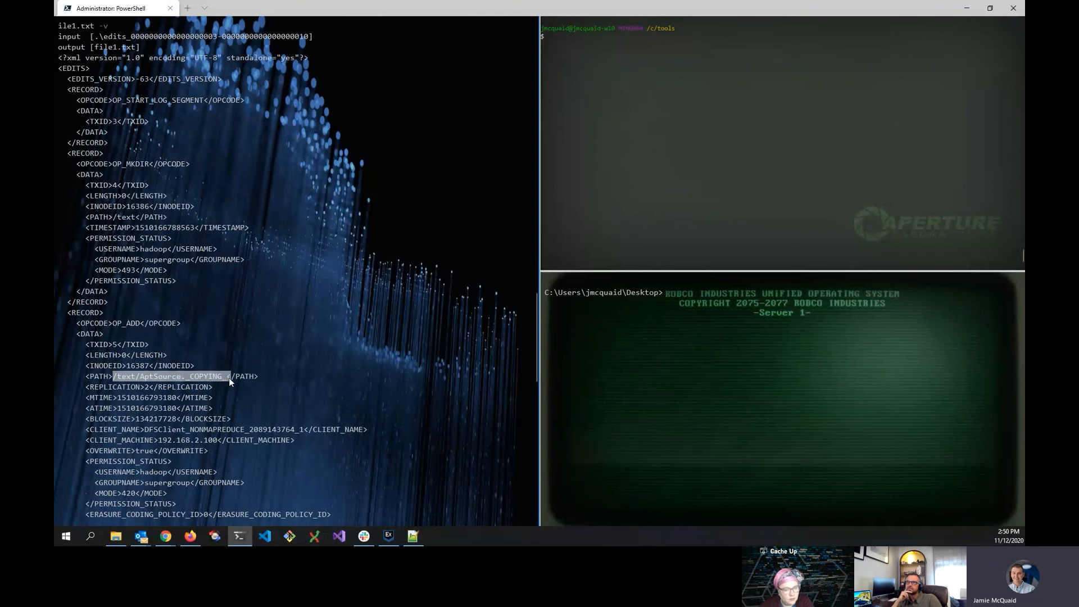
{"action": "mouse_move", "coordinate": [223, 383]}
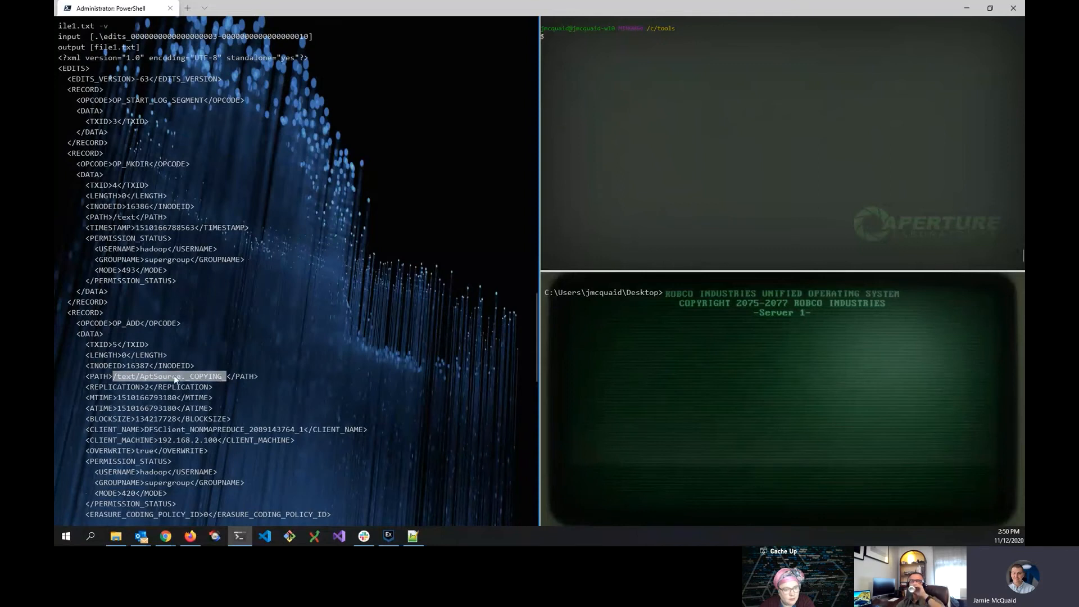
{"action": "mouse_move", "coordinate": [475, 326]}
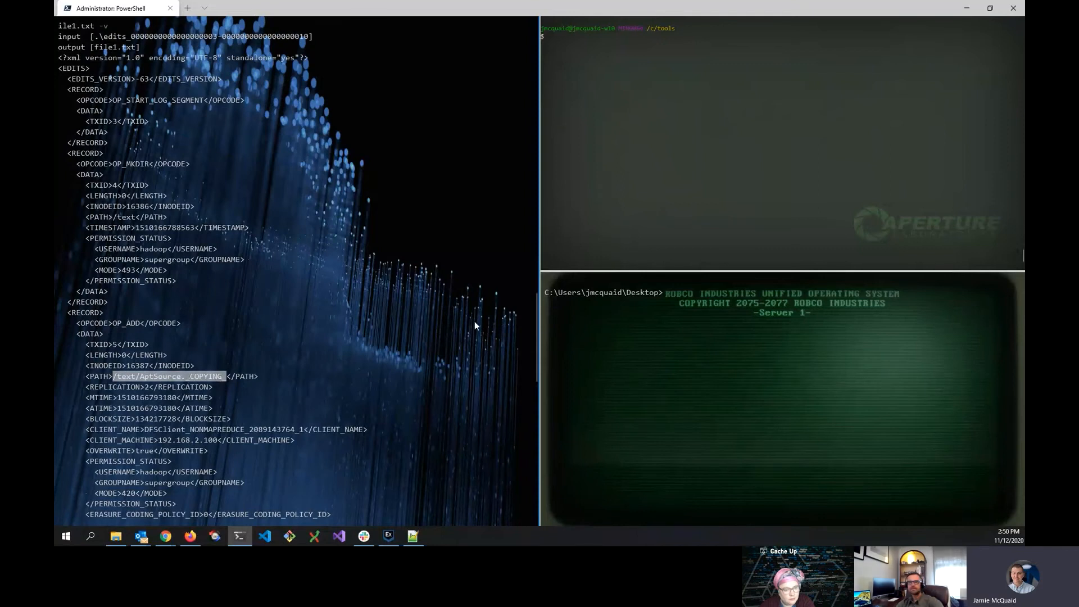
{"action": "scroll", "scroll_direction": "down", "scroll_amount": 3}
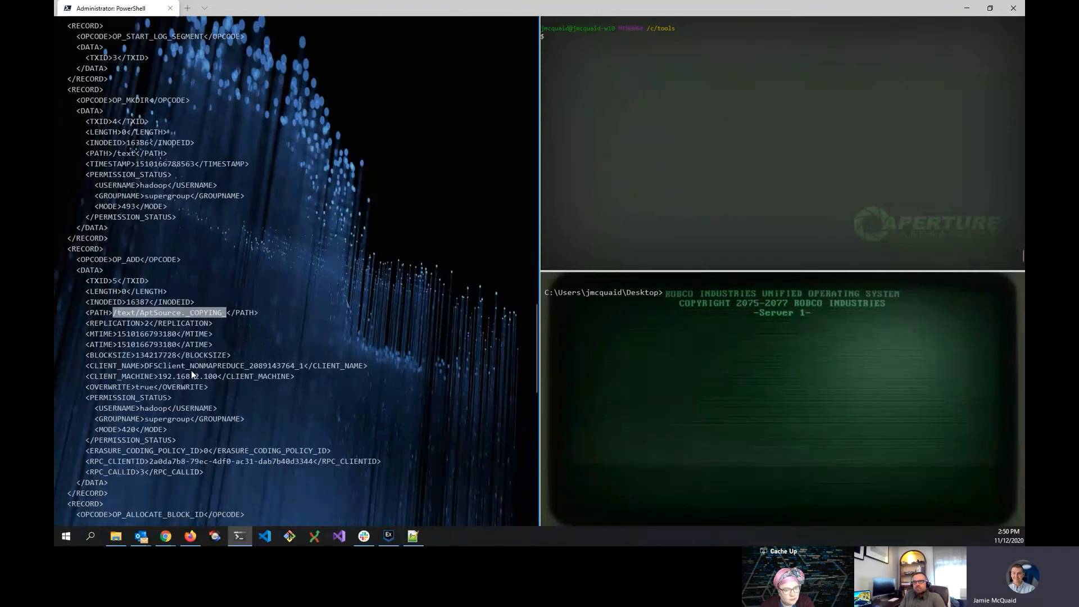
{"action": "scroll", "scroll_direction": "down", "scroll_amount": 3}
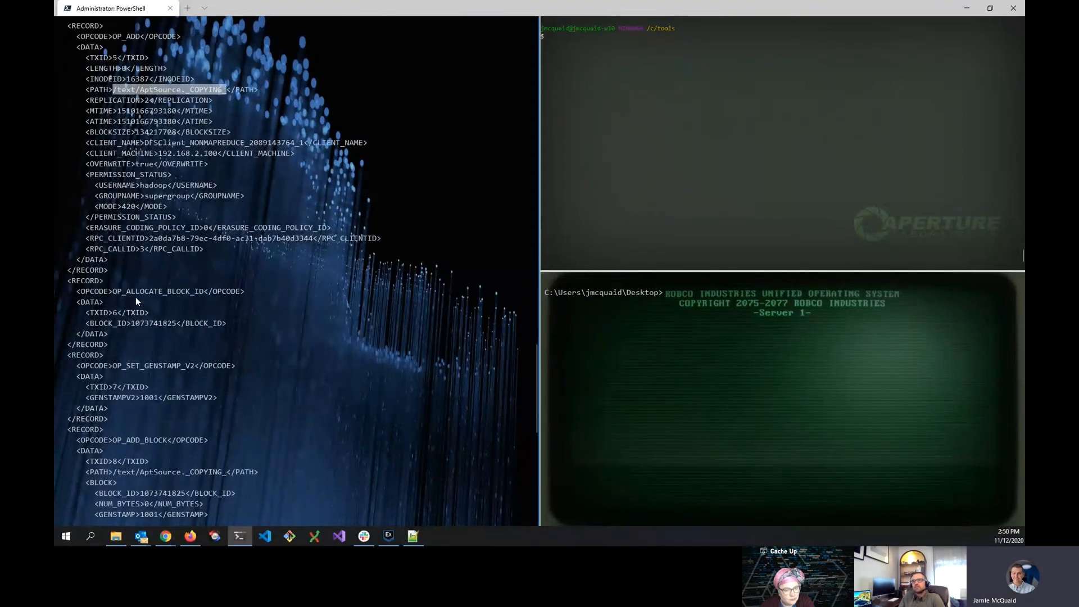
{"action": "double_click", "coordinate": [161, 290]}
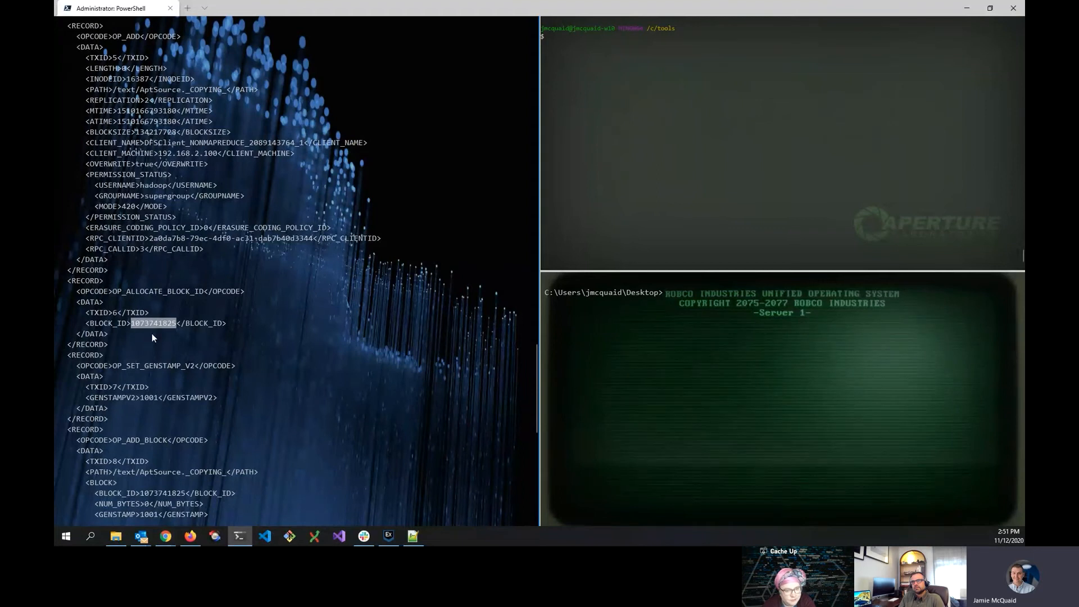
{"action": "mouse_move", "coordinate": [163, 387]}
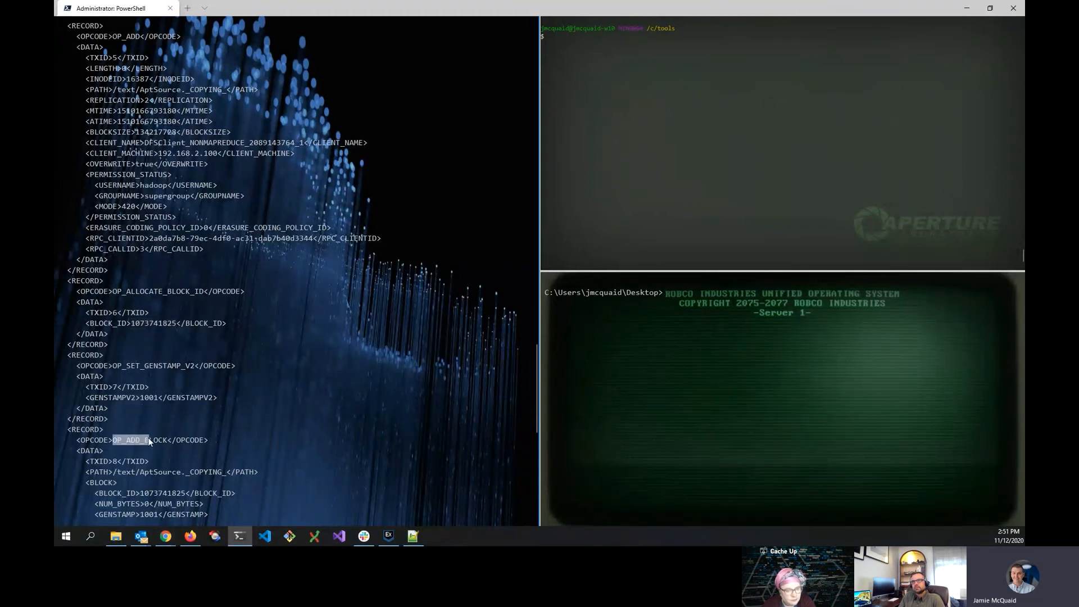
{"action": "scroll", "scroll_direction": "down", "scroll_amount": 3}
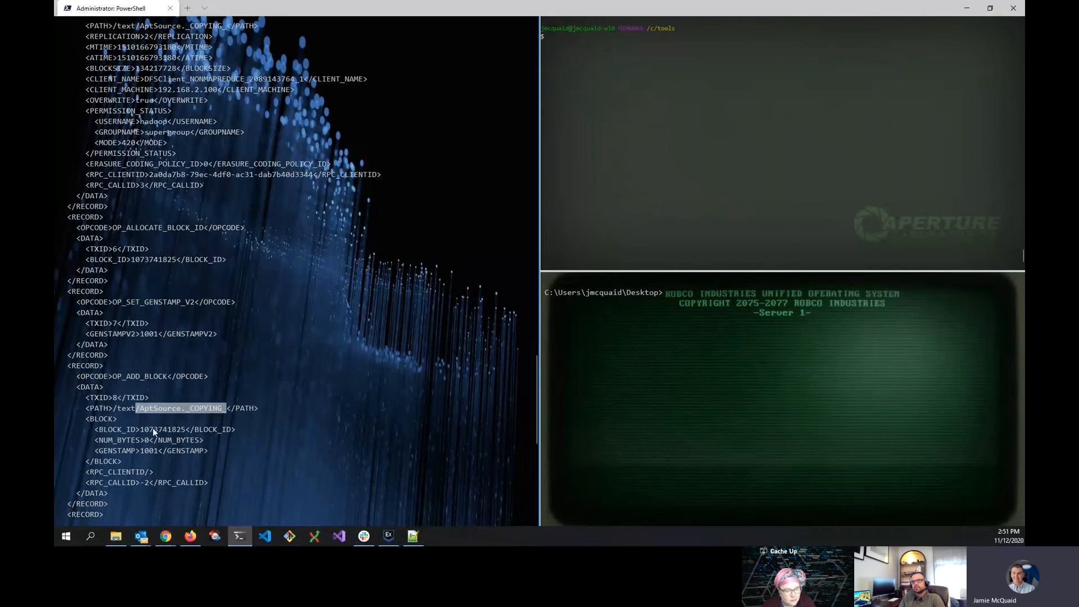
{"action": "double_click", "coordinate": [158, 430]}
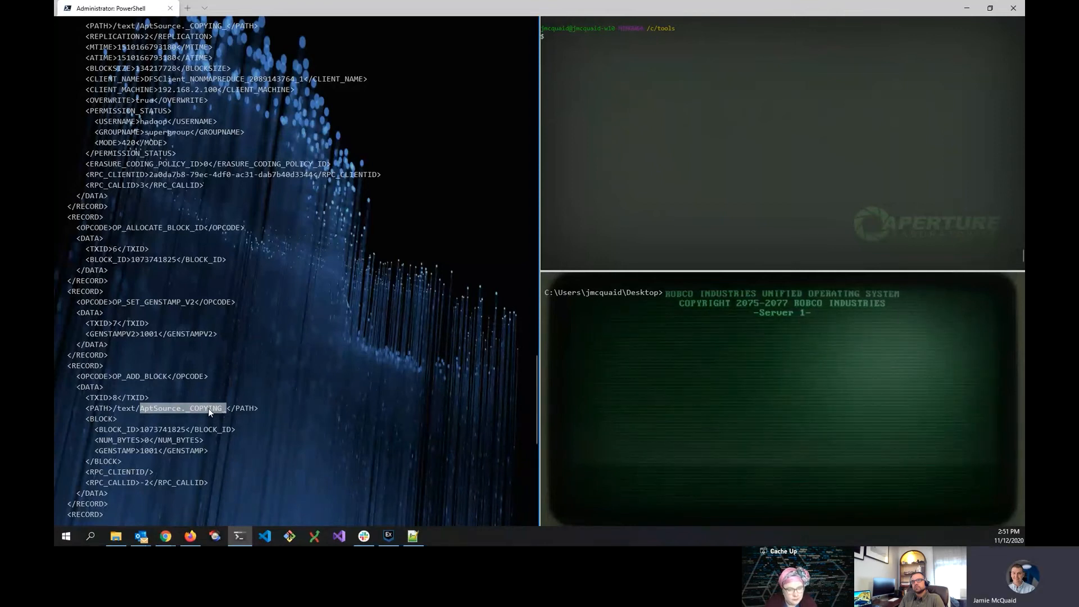
{"action": "mouse_move", "coordinate": [179, 411]}
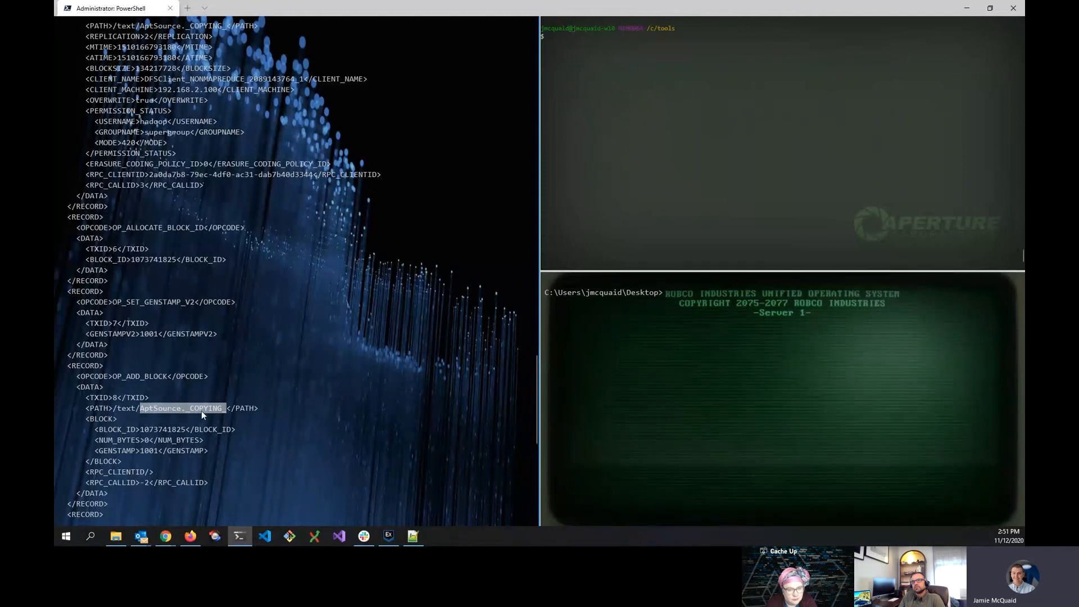
{"action": "scroll", "scroll_direction": "down", "scroll_amount": 3}
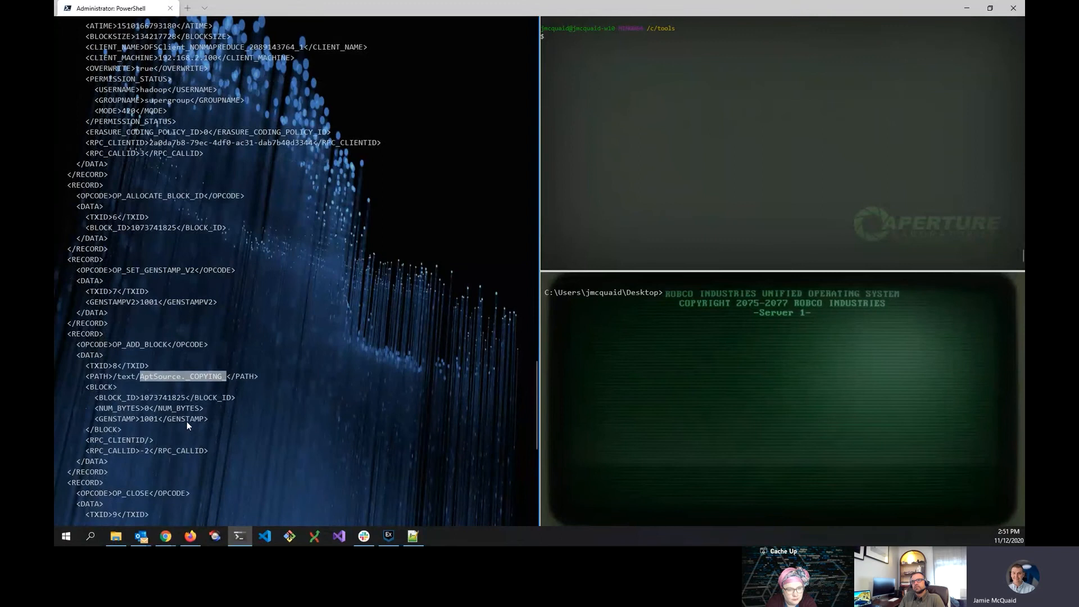
Step: Scroll past OP_CLOSE to the OP_RENAME_OLD record renaming /text/AptSource._COPYING_ to /text/AptSource
{"action": "scroll", "scroll_direction": "down", "scroll_amount": 3}
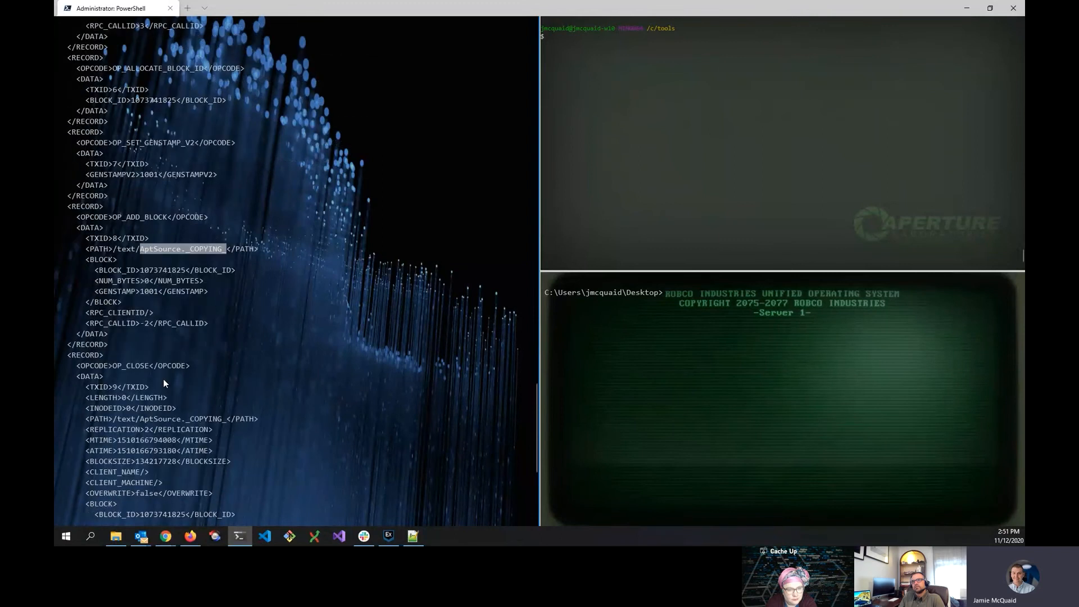
{"action": "scroll", "scroll_direction": "down", "scroll_amount": 3}
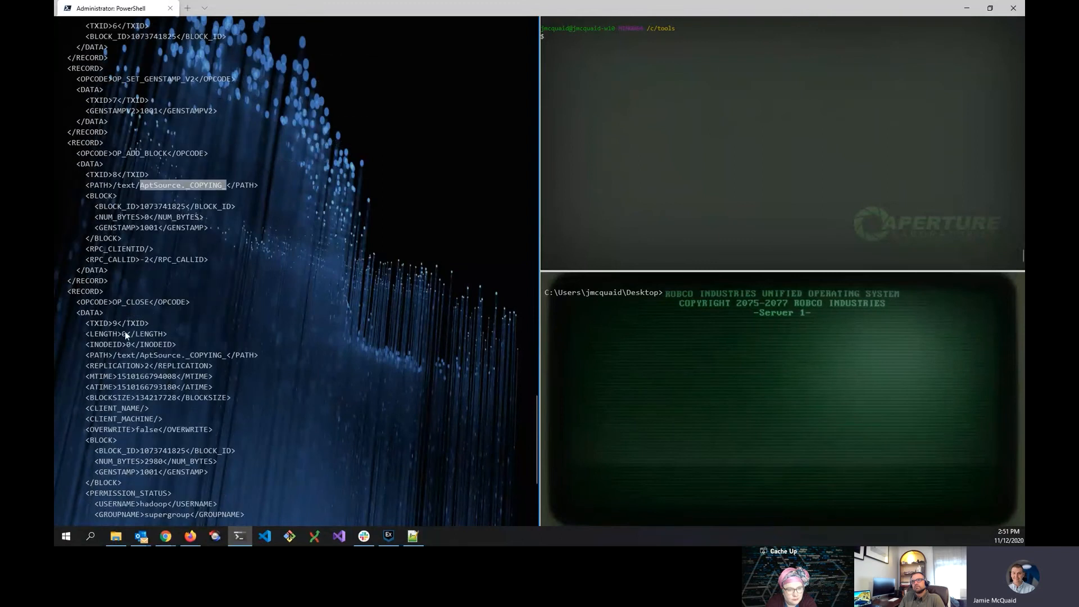
{"action": "scroll", "scroll_direction": "down", "scroll_amount": 3}
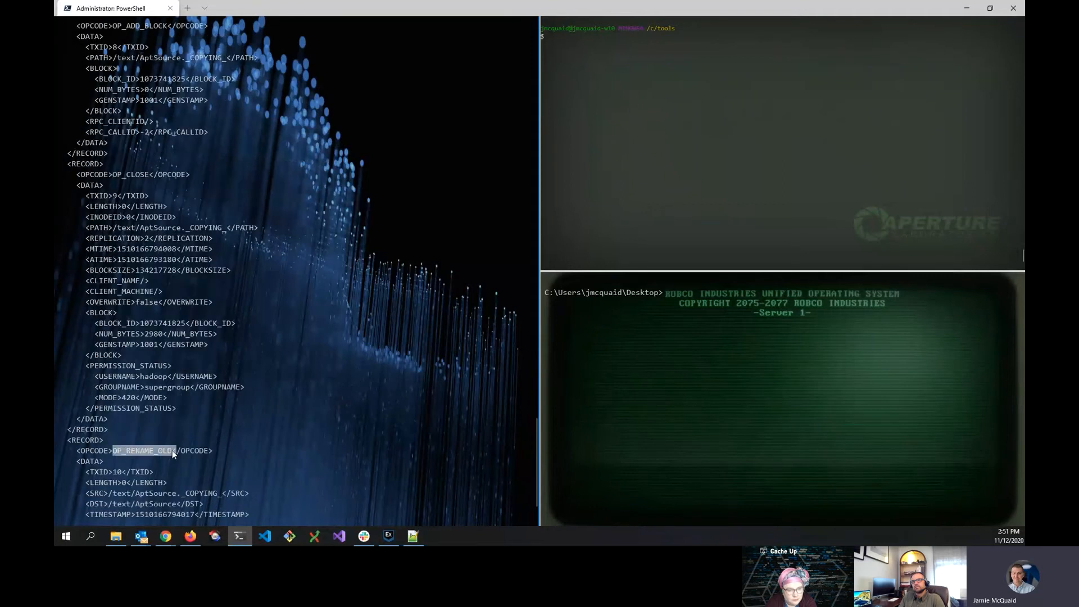
{"action": "scroll", "scroll_direction": "down", "scroll_amount": 3}
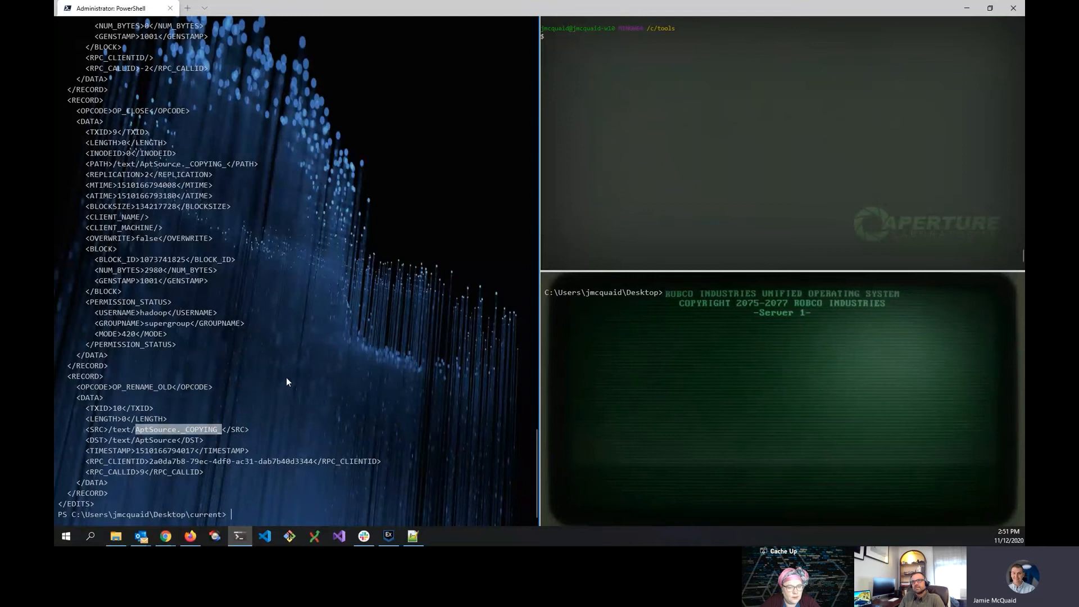
{"action": "mouse_move", "coordinate": [450, 425]}
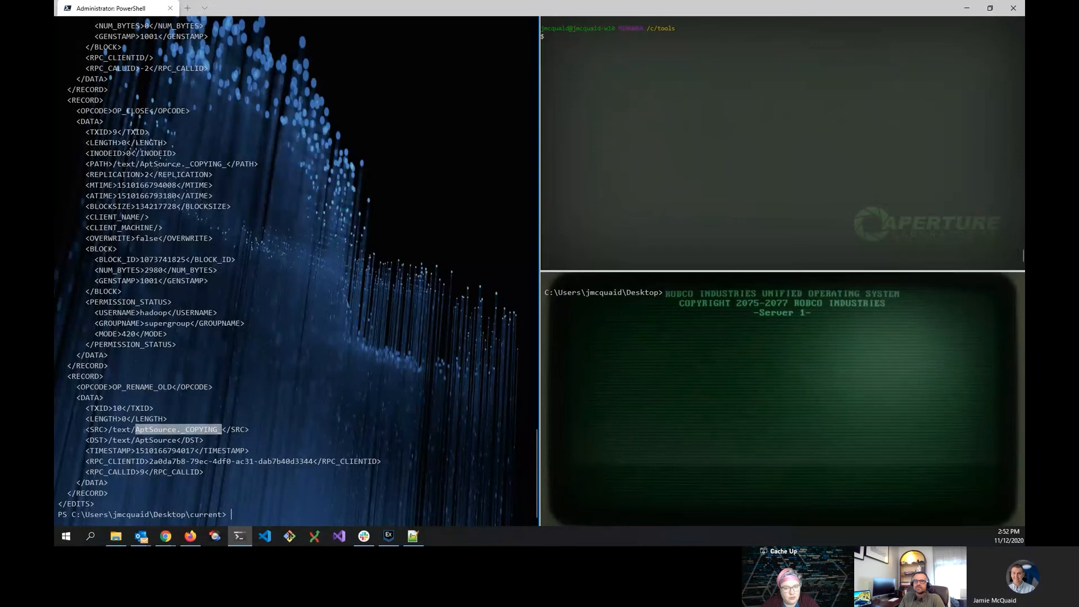
{"action": "mouse_move", "coordinate": [853, 305]}
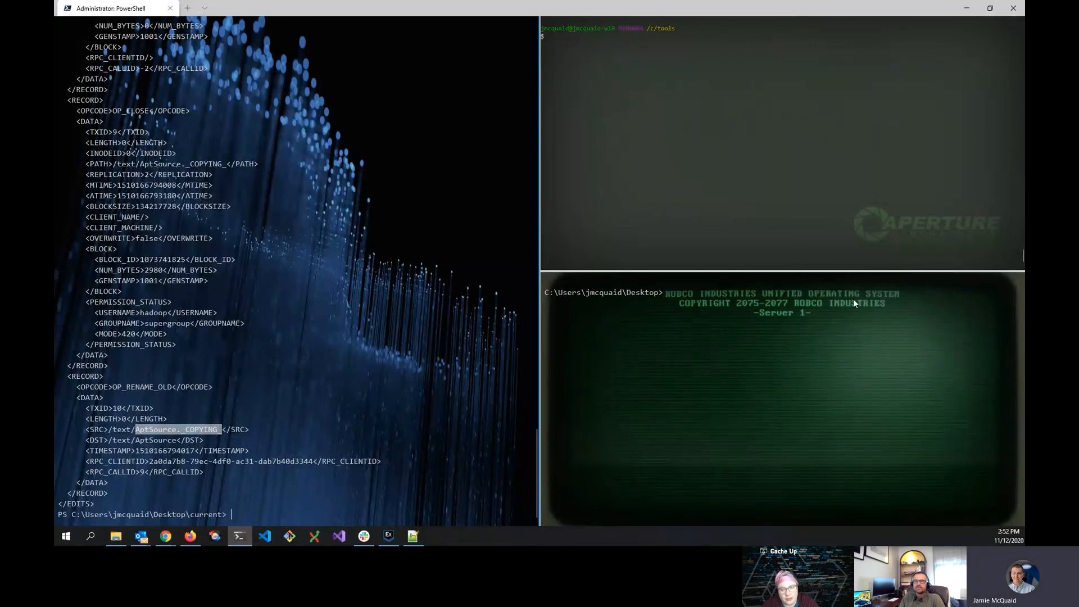